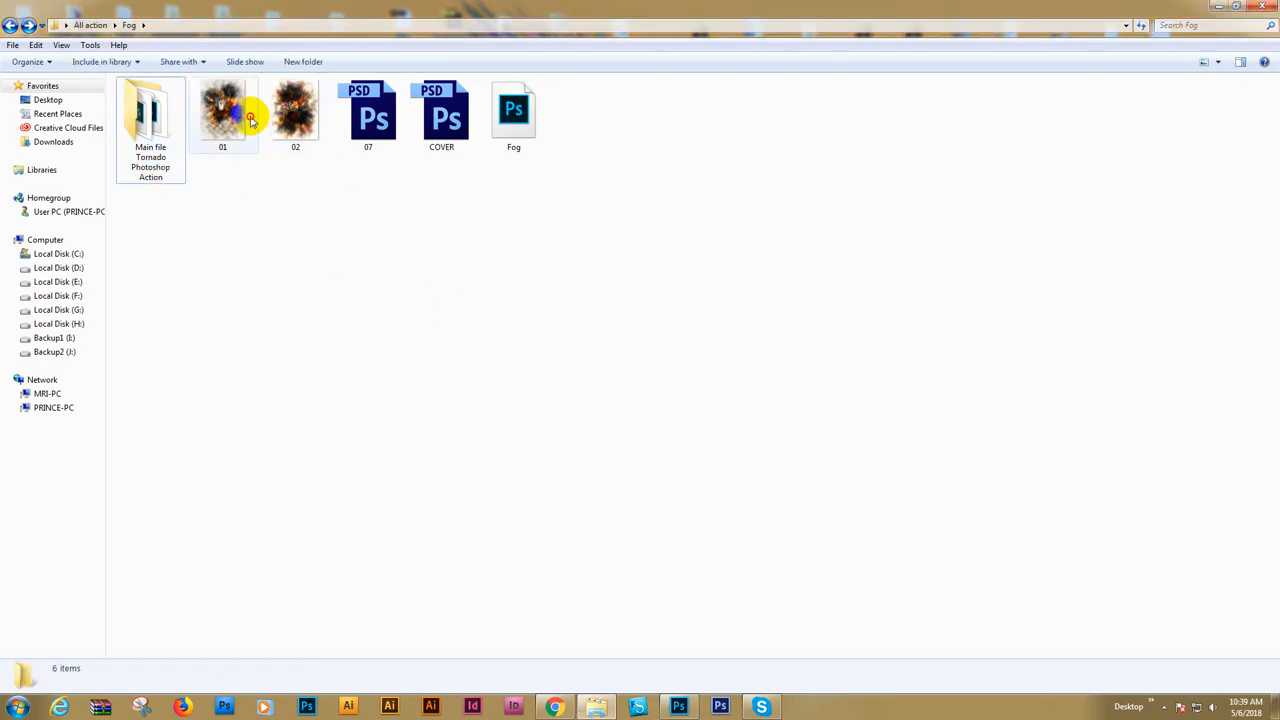
Preview the sample result images in the folder and close the preview
double_click(222, 110)
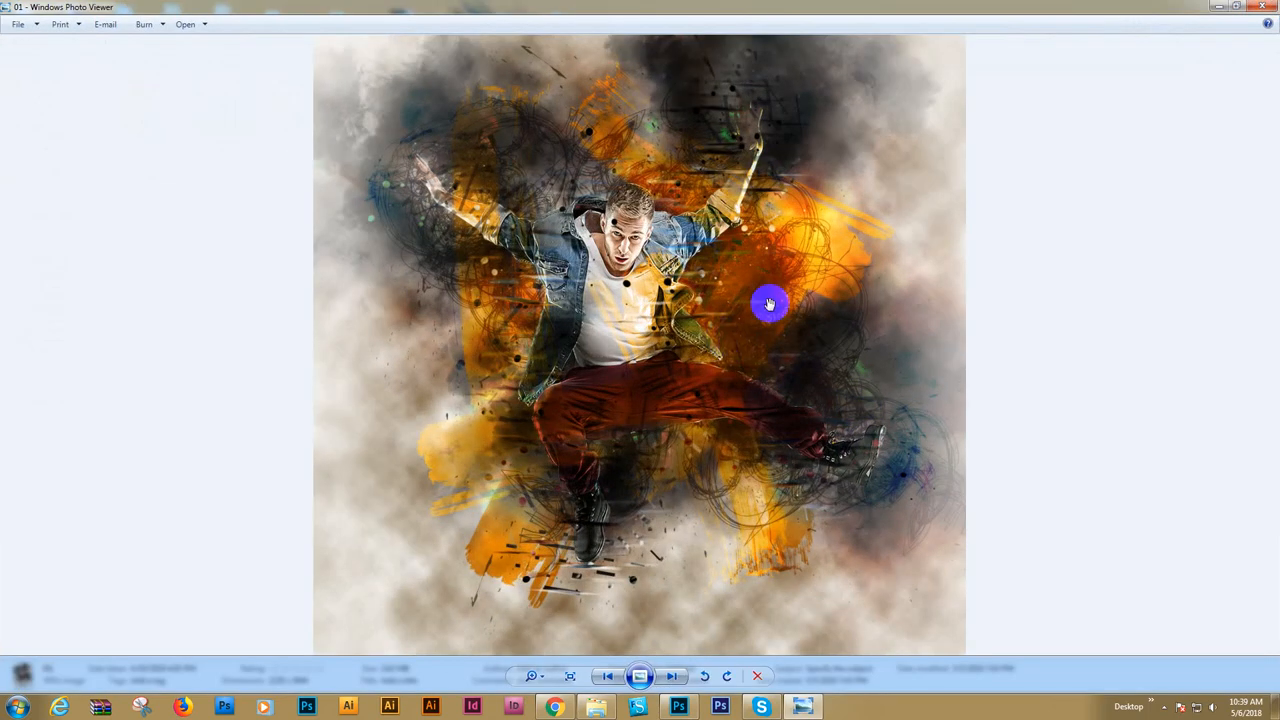
click(672, 676)
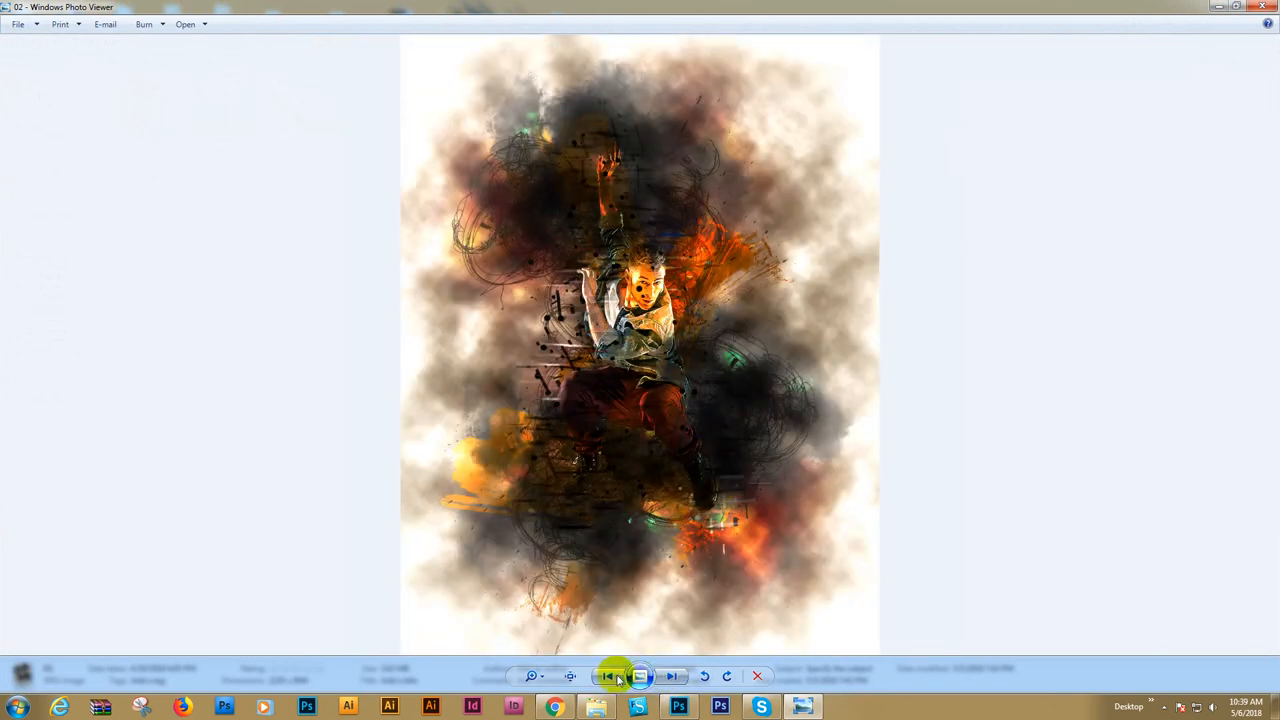
click(608, 676)
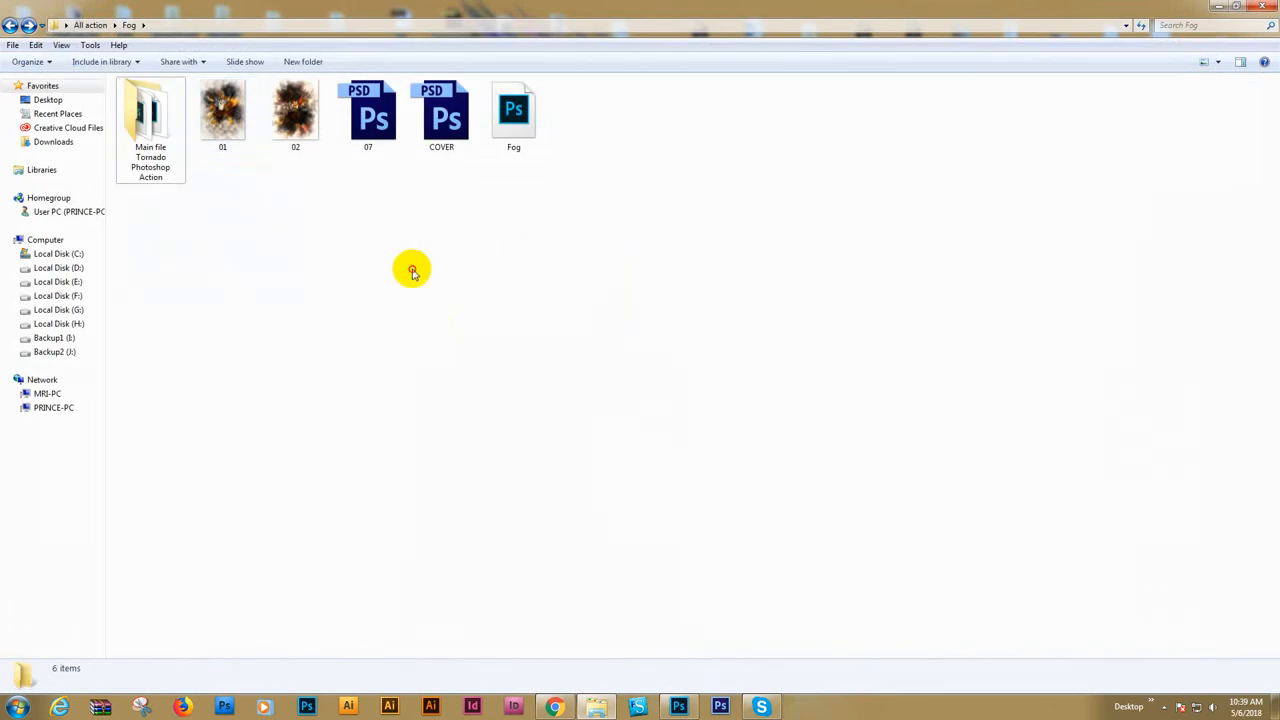
mouse_move(658, 690)
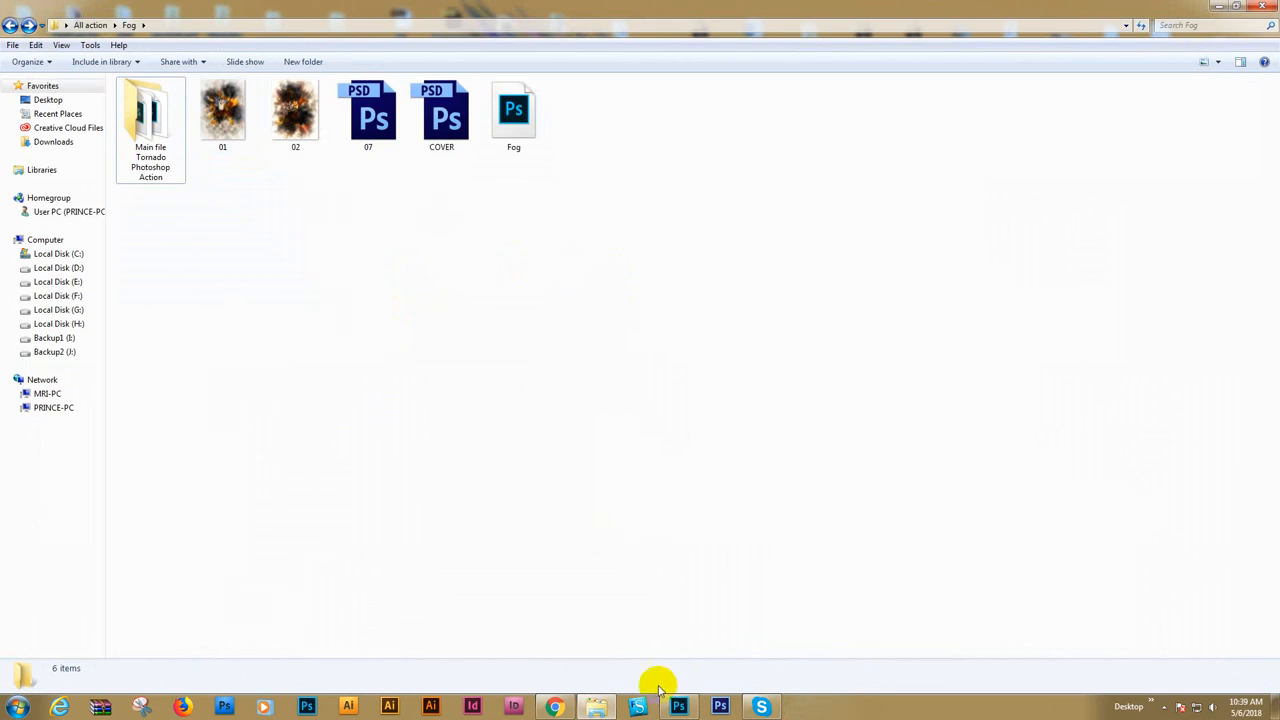
Open the 07 jumping man photo in Photoshop and add a new empty Layer 1 above Background
click(678, 706)
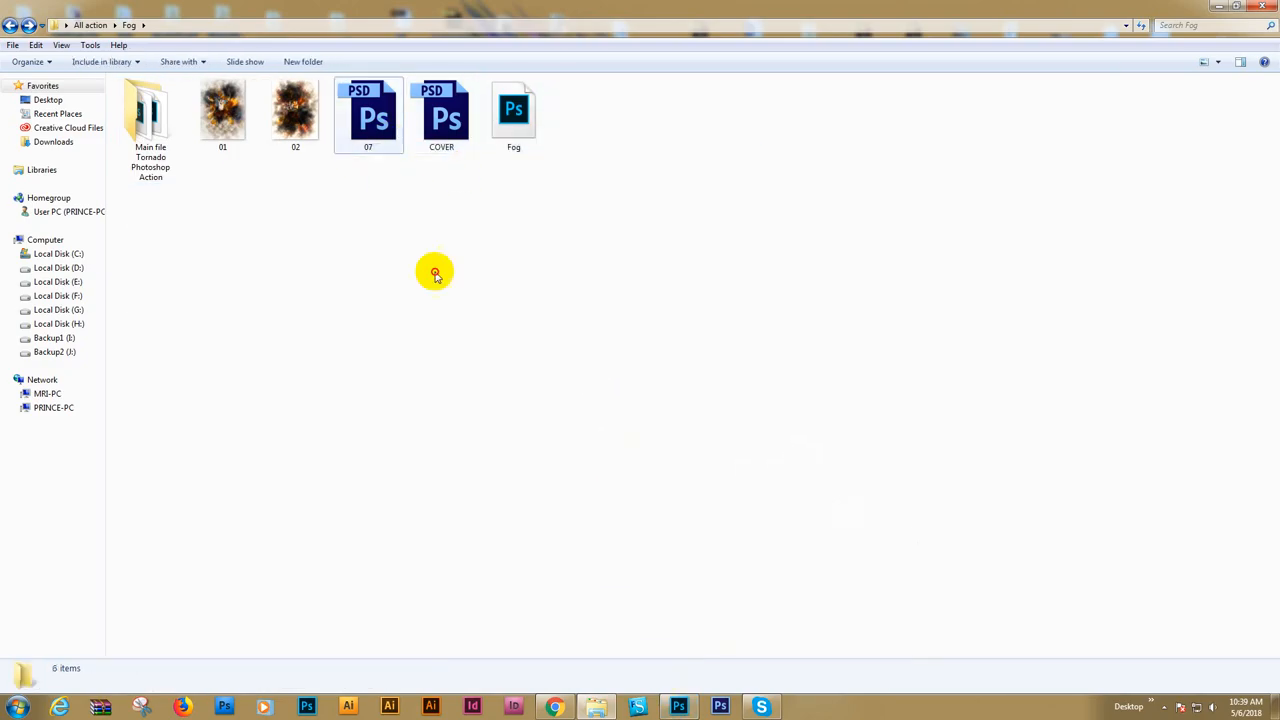
double_click(368, 110)
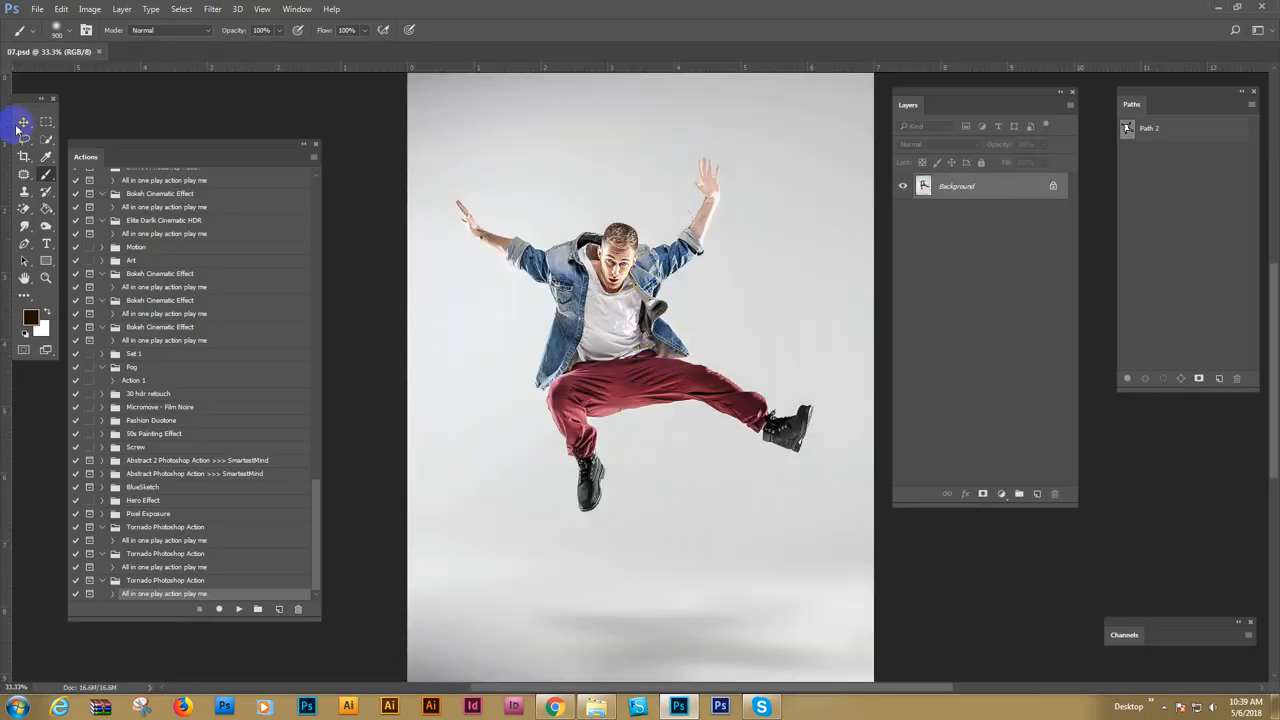
click(24, 122)
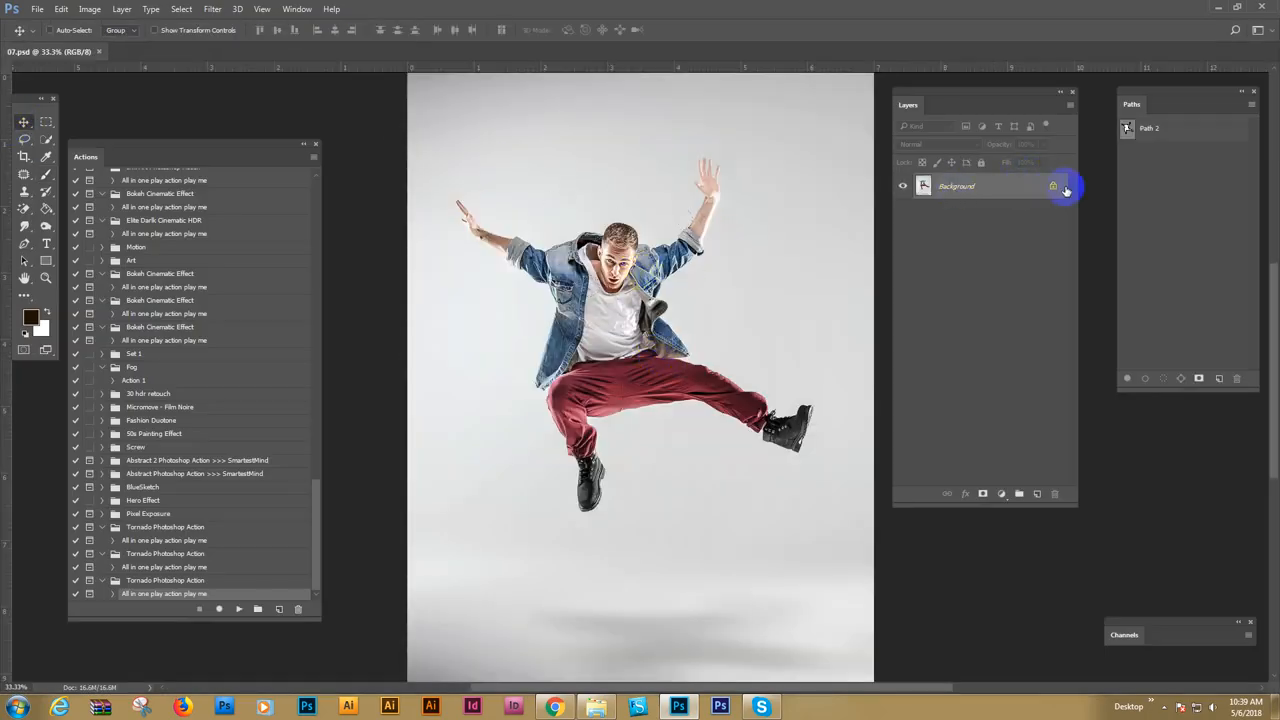
right_click(956, 186)
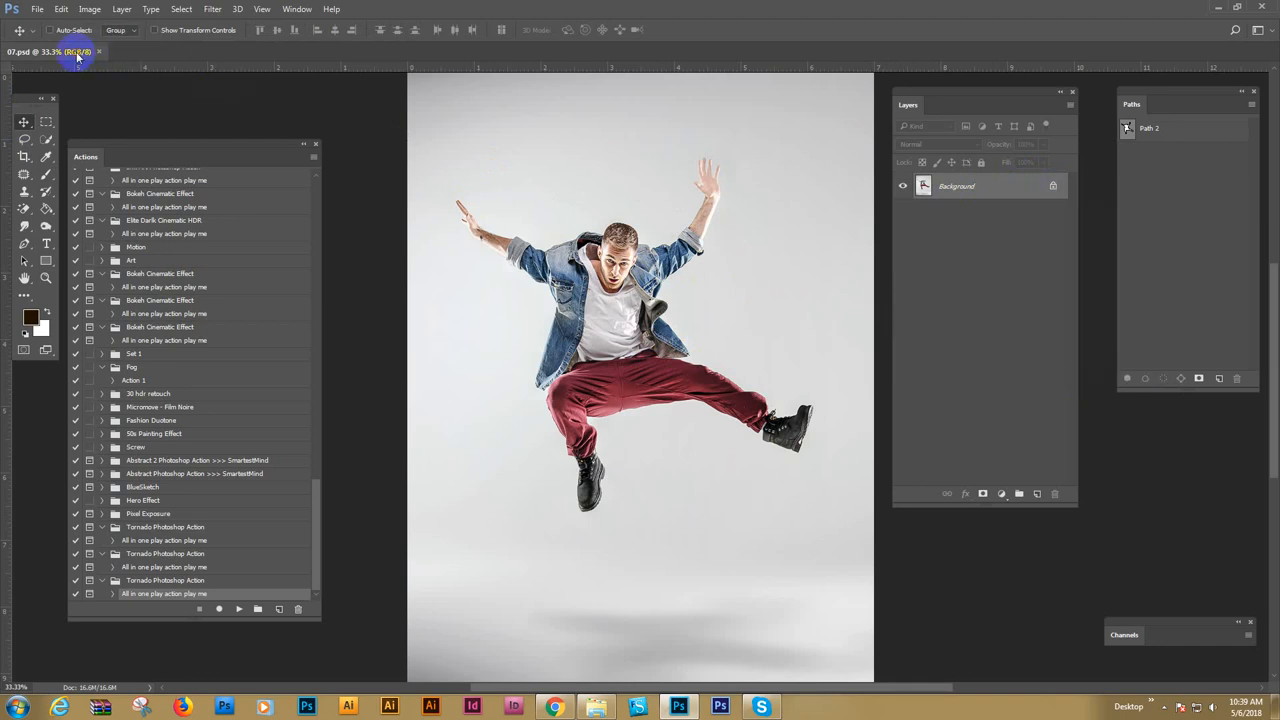
click(90, 8)
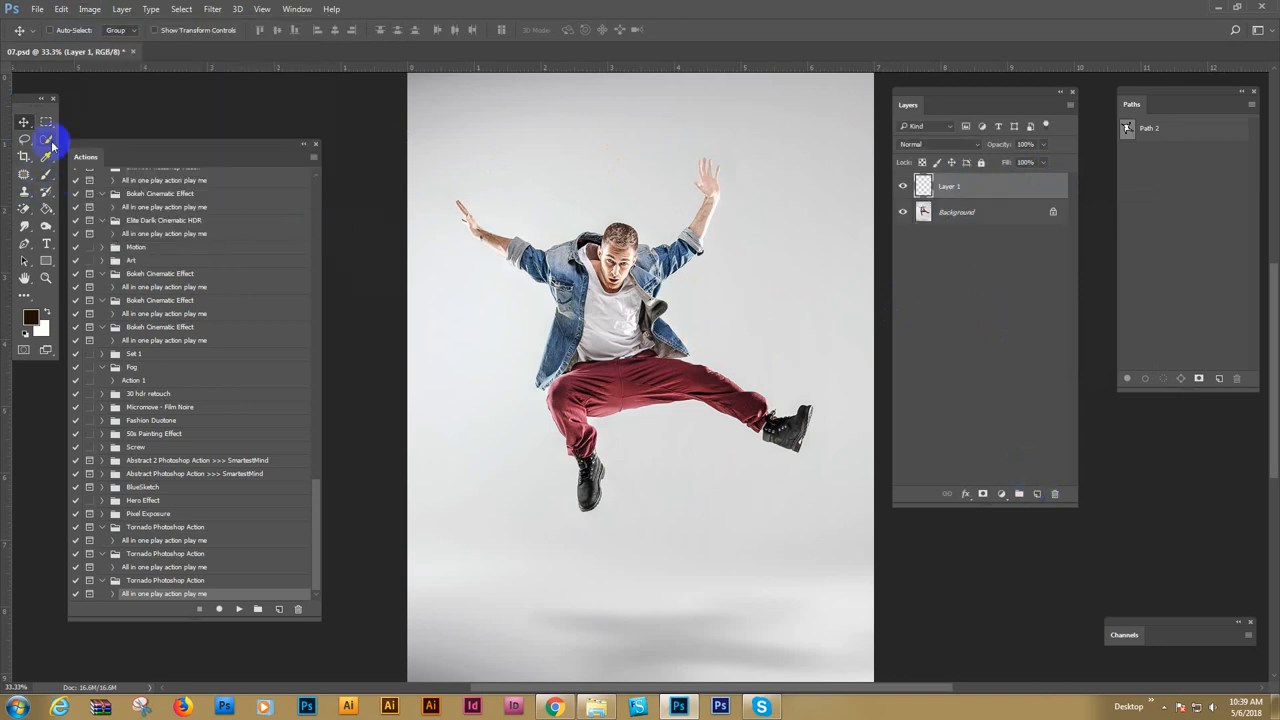
Paint a solid dark brown silhouette over the jumping man on Layer 1 with the Brush tool
click(24, 140)
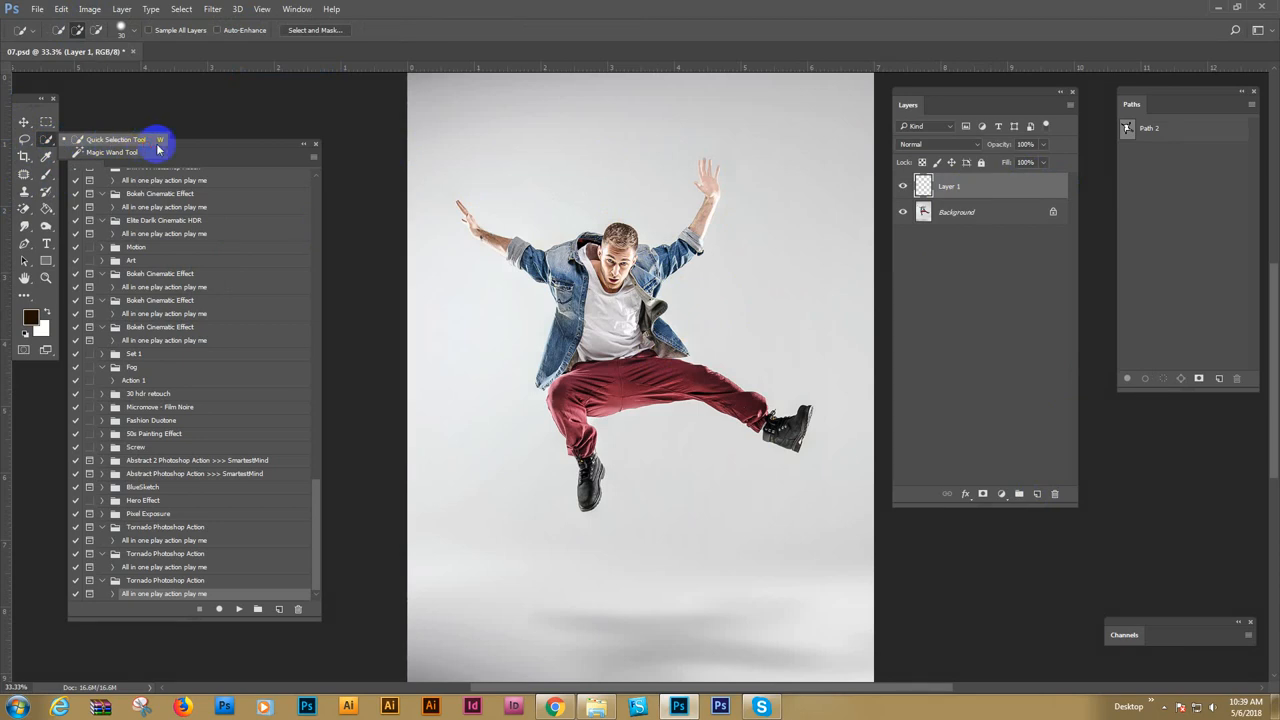
click(956, 212)
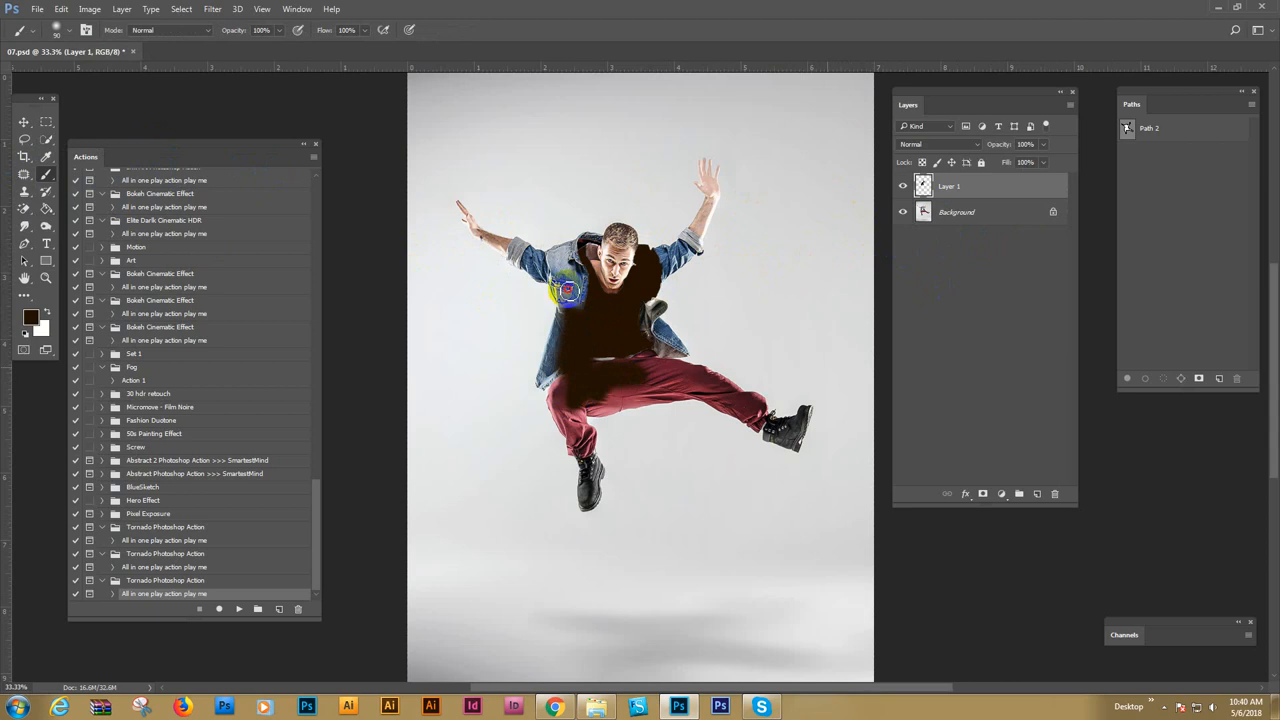
click(1128, 128)
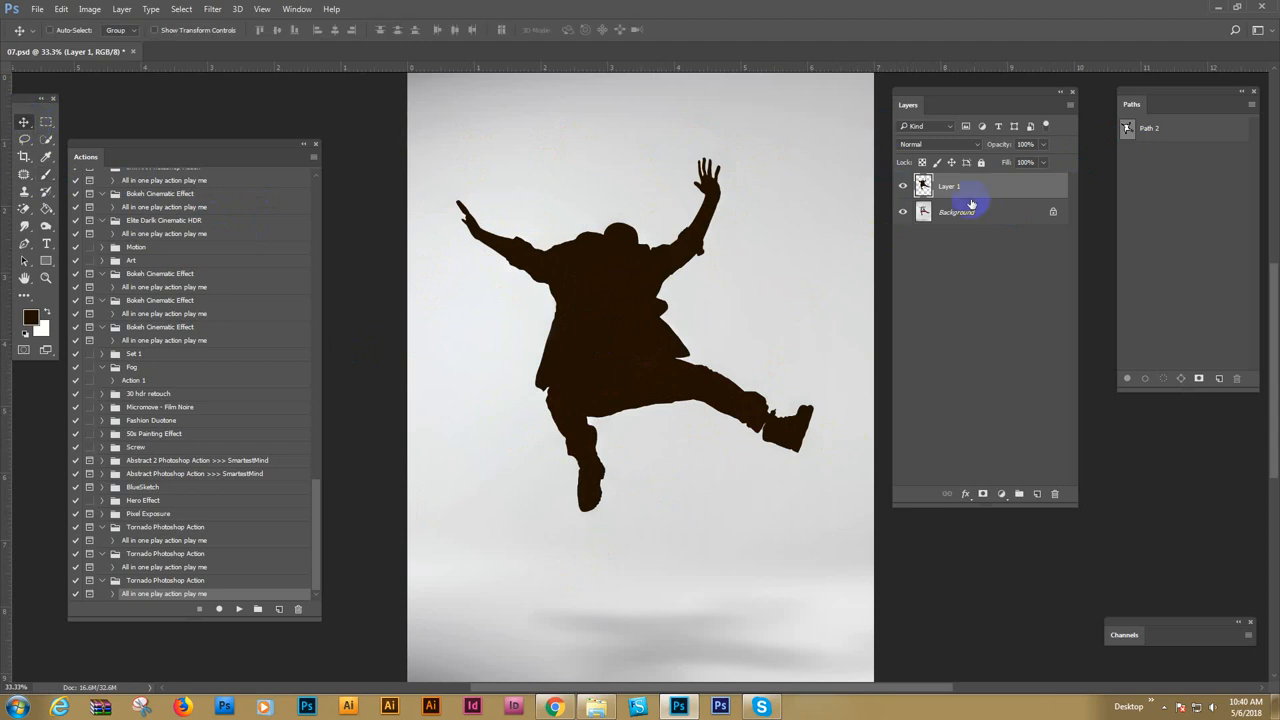
mouse_move(346, 222)
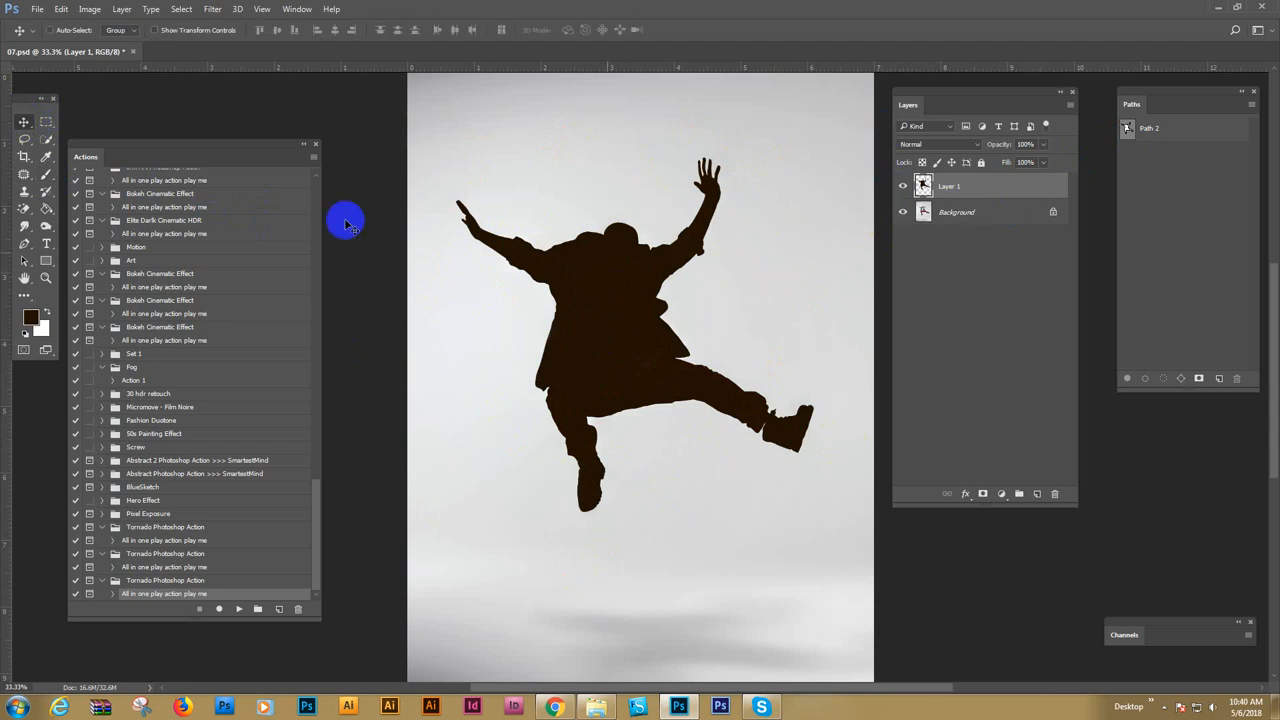
Load the Brushes (Load me 1st).abr file from the Main file Tornado Photoshop Action folder
click(296, 8)
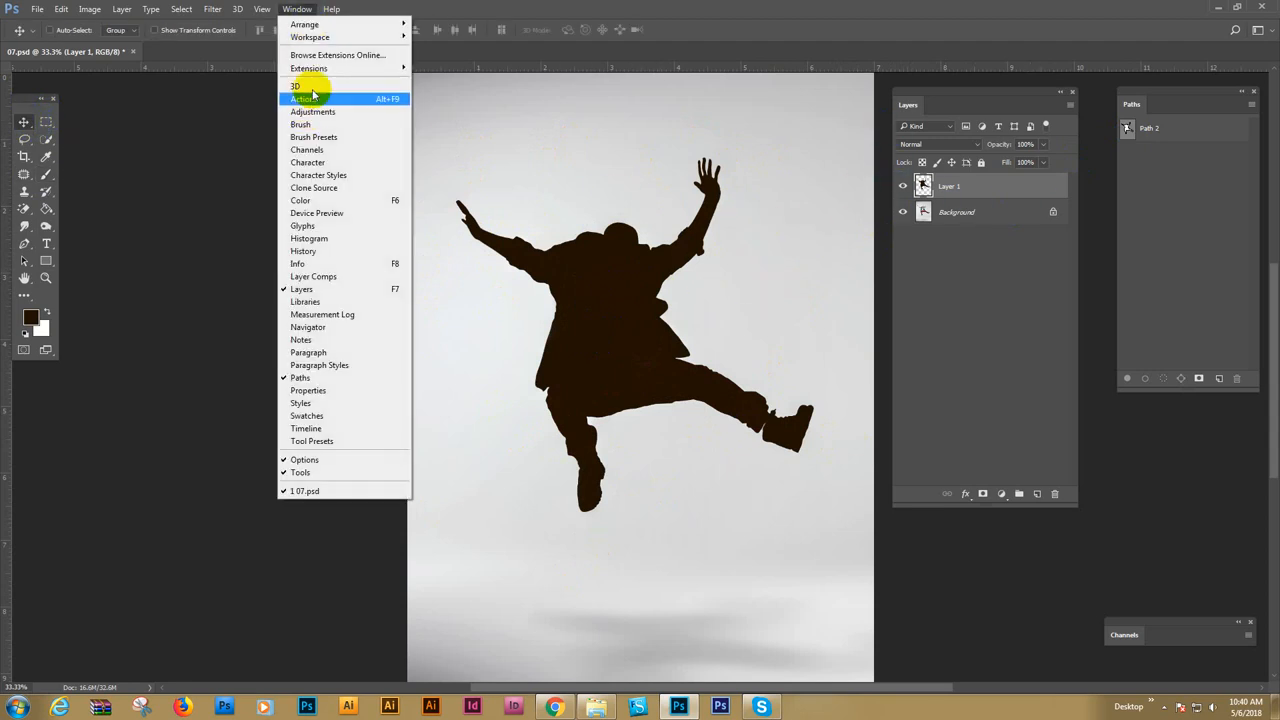
click(304, 98)
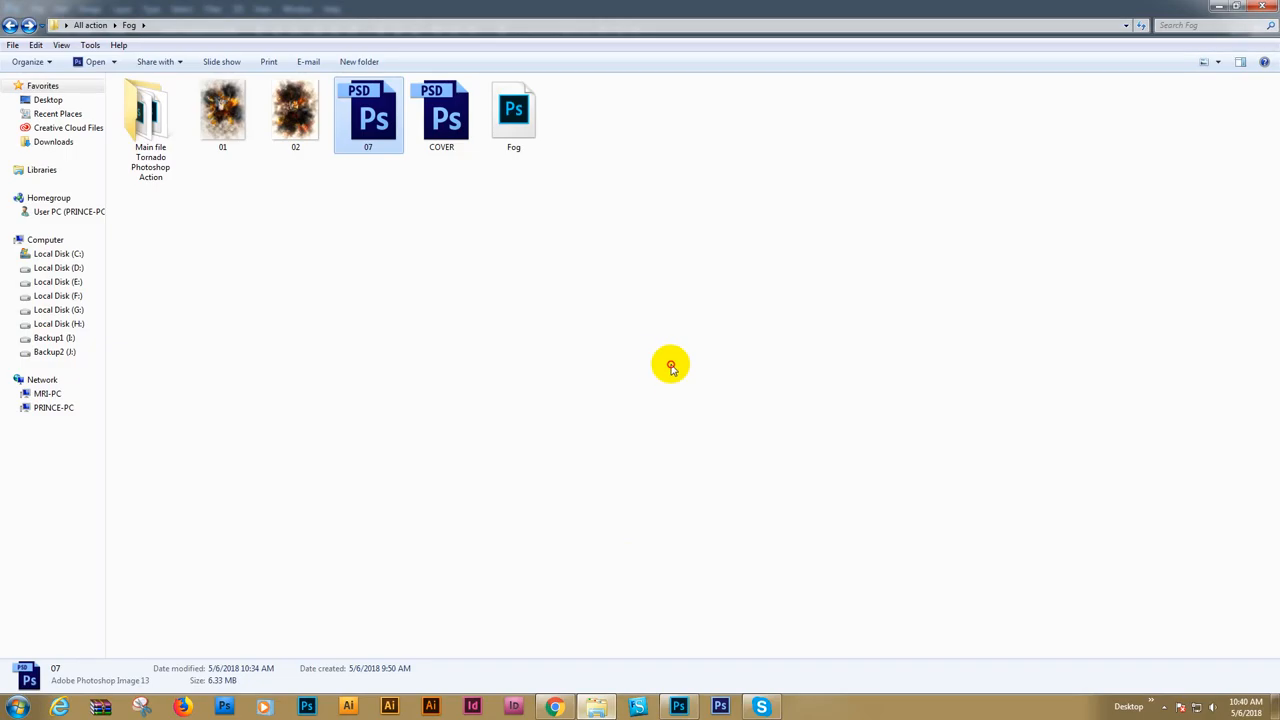
double_click(150, 110)
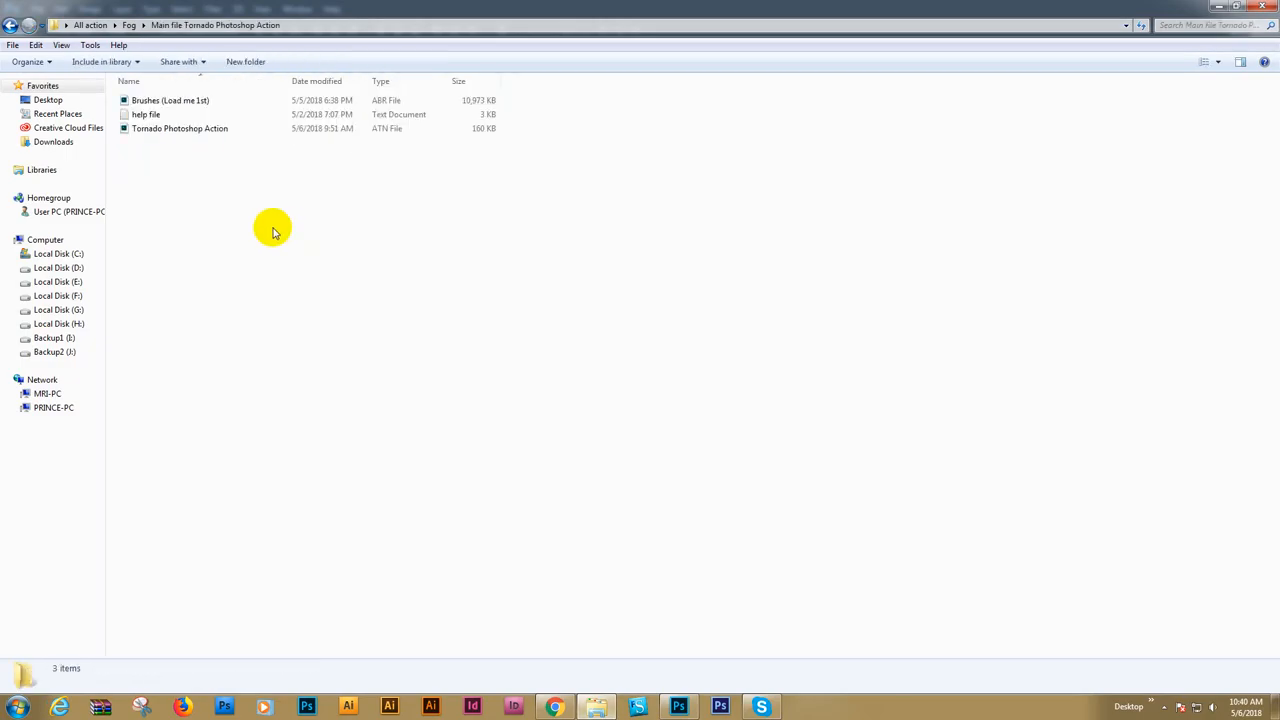
click(170, 100)
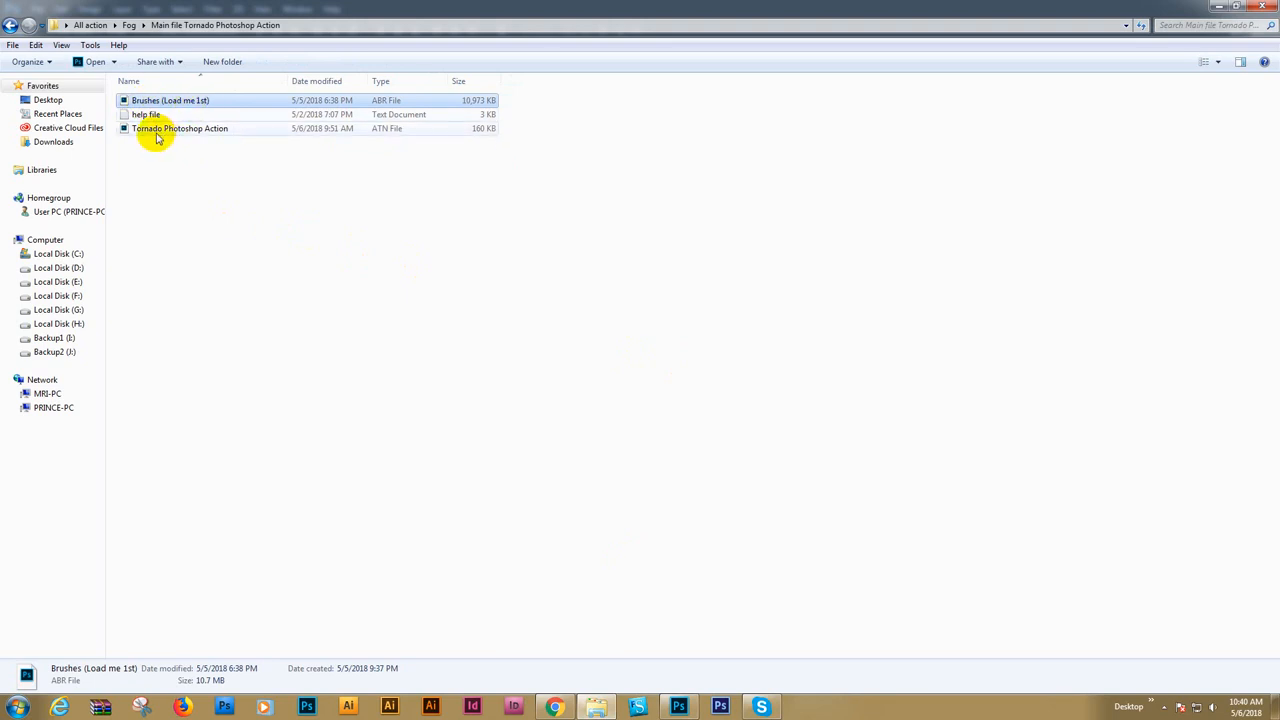
click(170, 100)
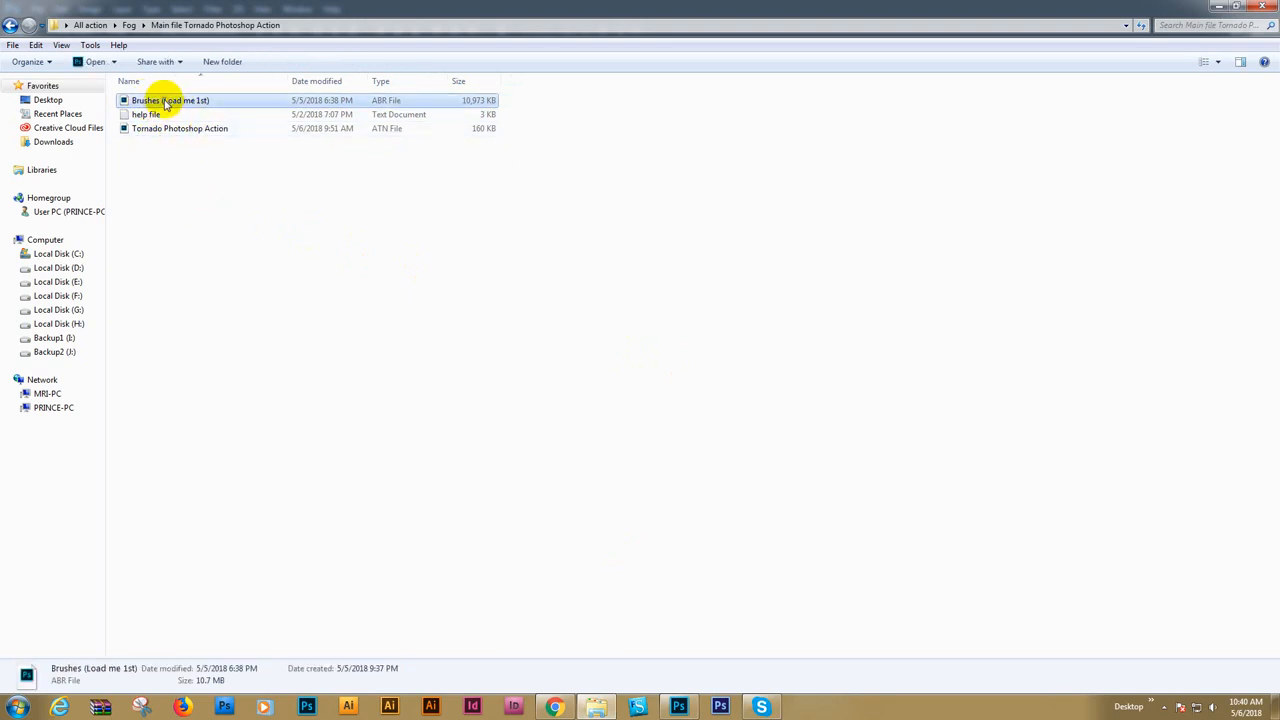
mouse_move(768, 70)
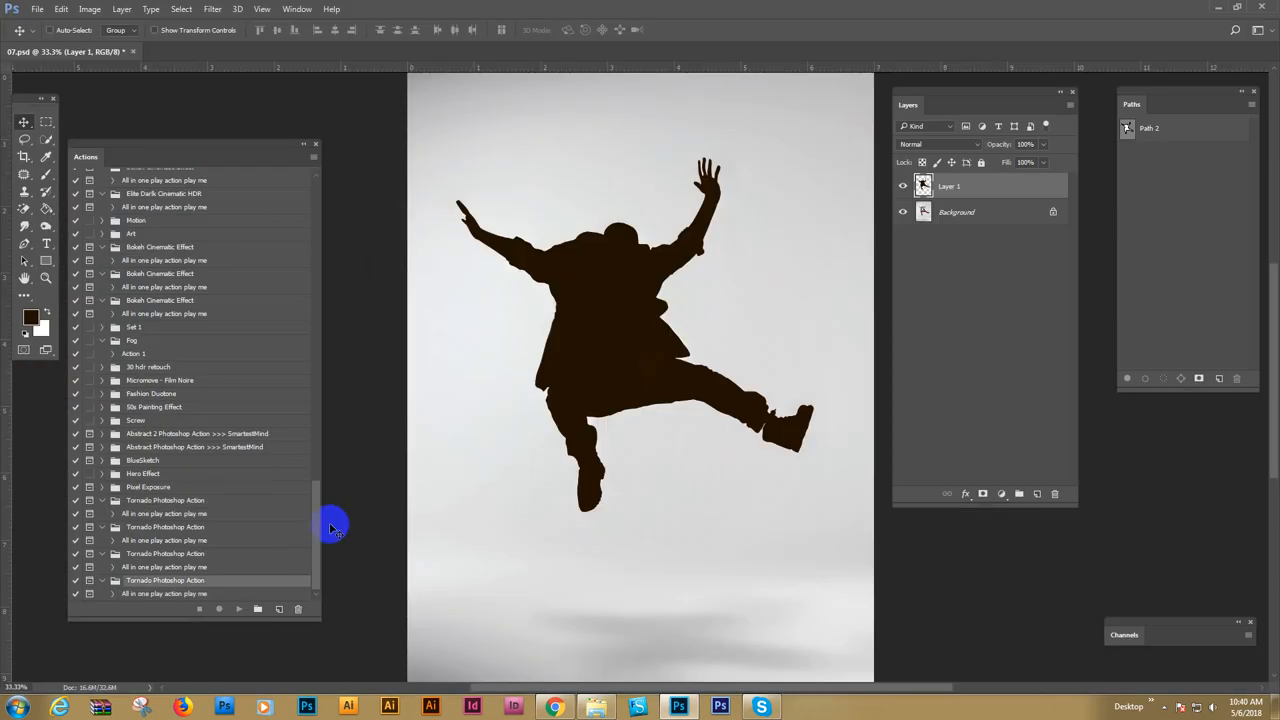
Run the Tornado Photoshop Action on the painted photo and dismiss its completion message
click(164, 580)
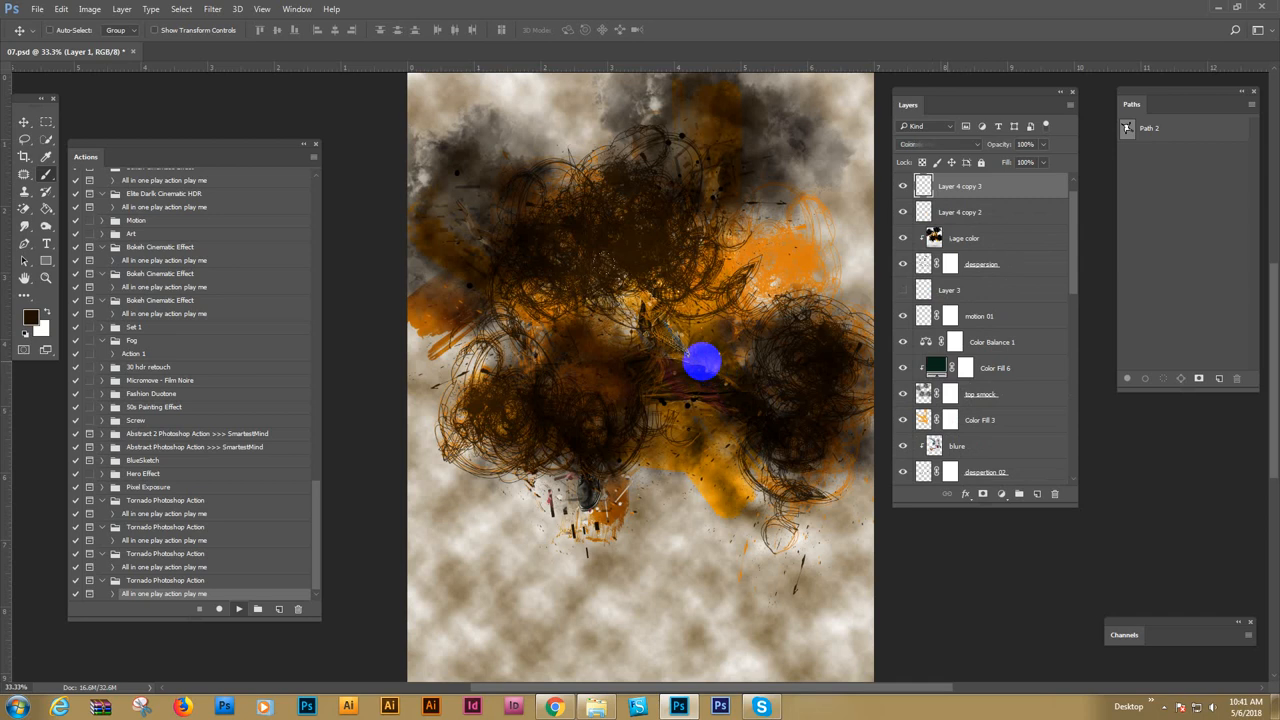
click(238, 608)
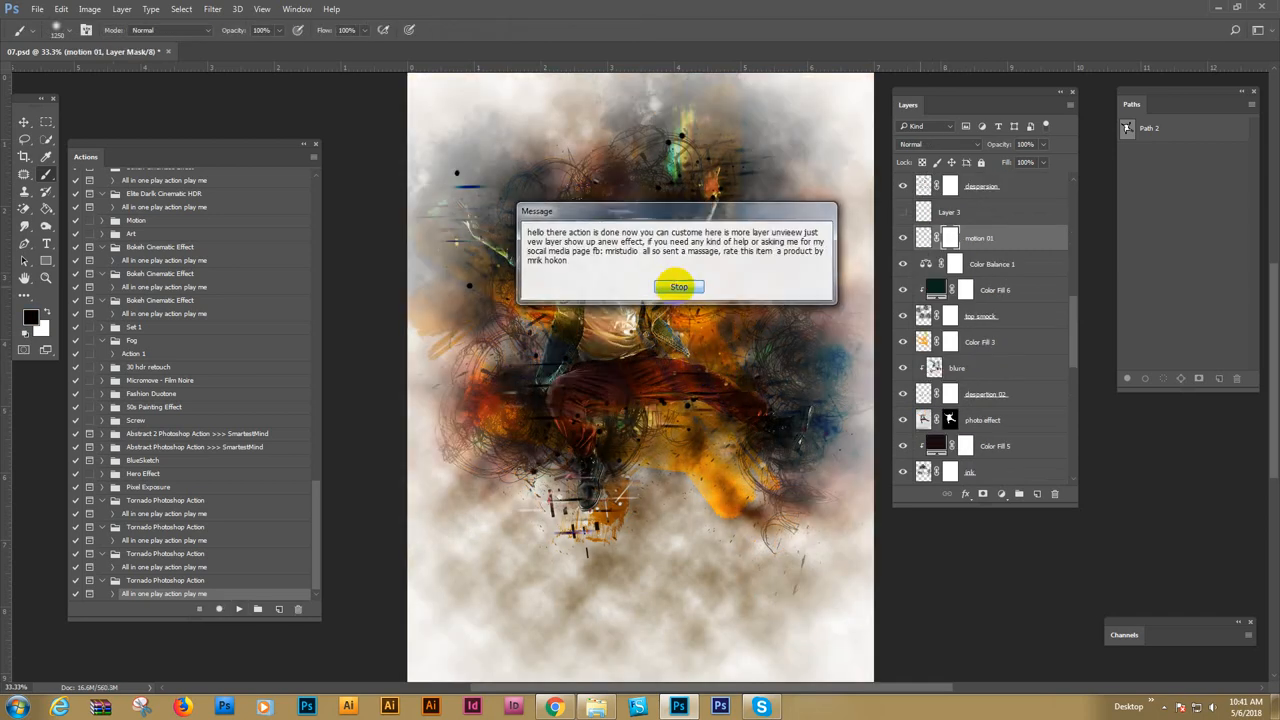
click(678, 288)
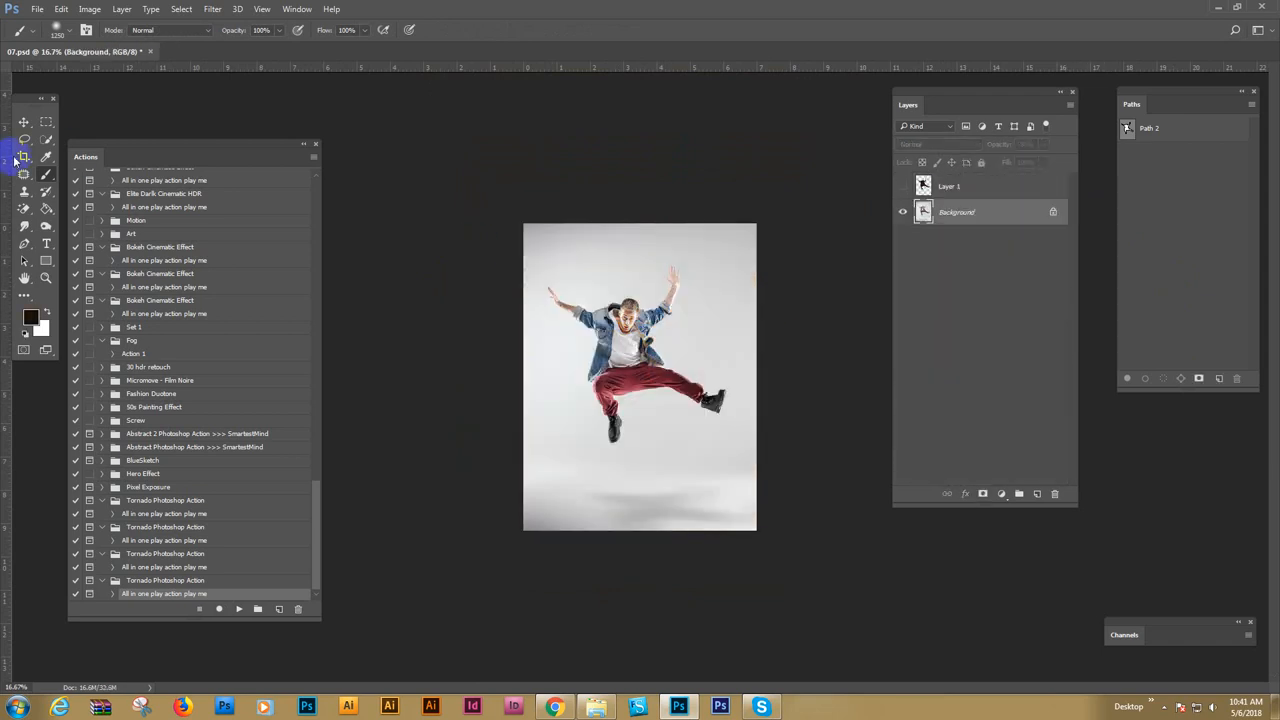
Widen the canvas around the photo with the Crop tool and replay the Tornado action
click(24, 156)
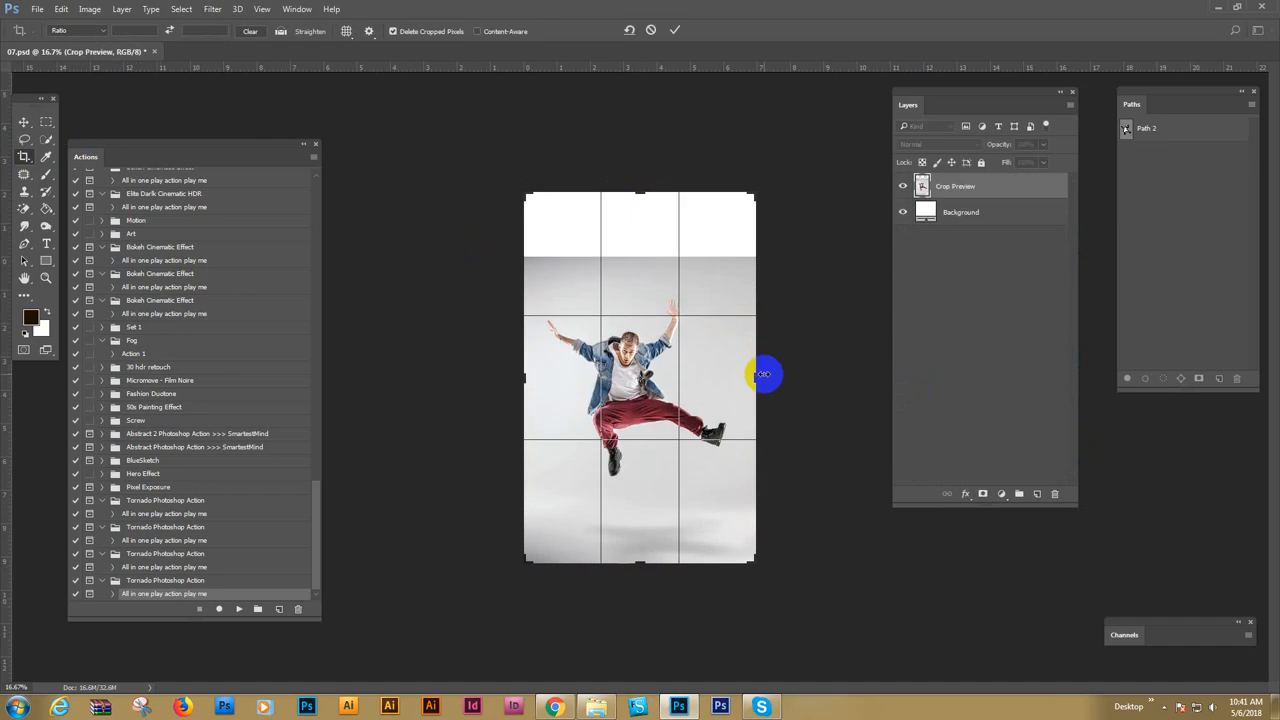
drag(764, 374, 490, 380)
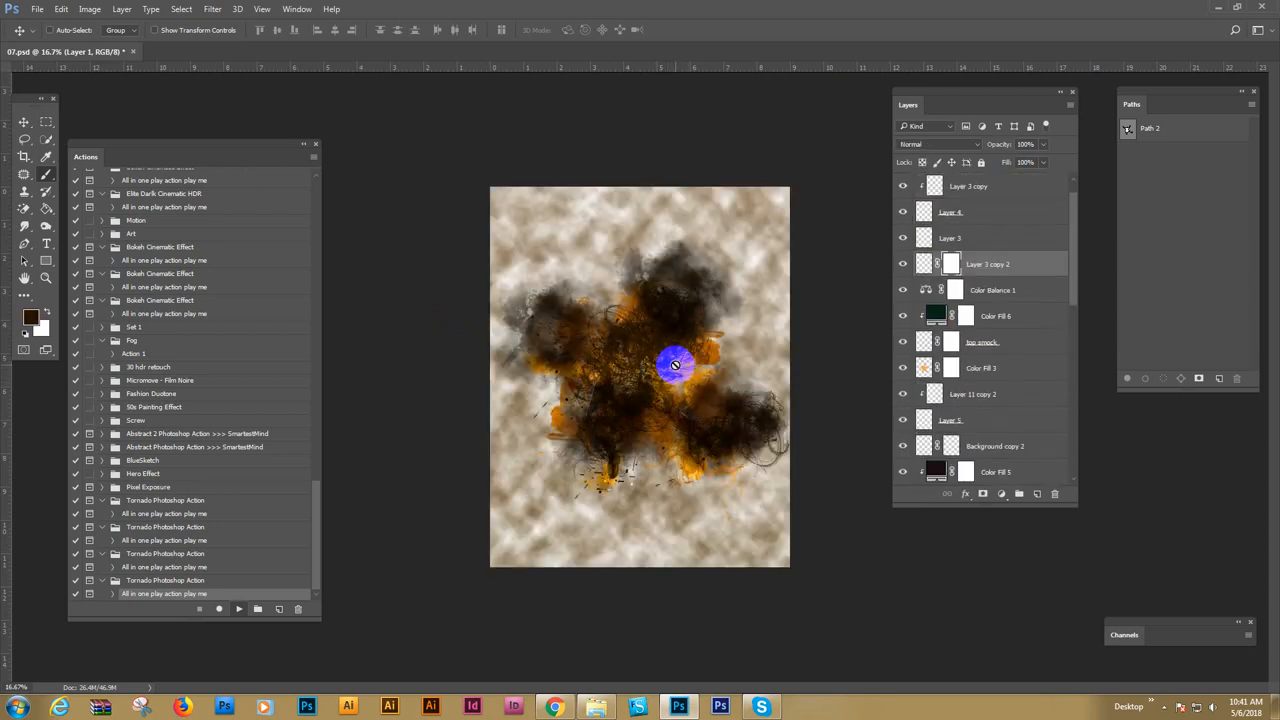
scroll(down, 3)
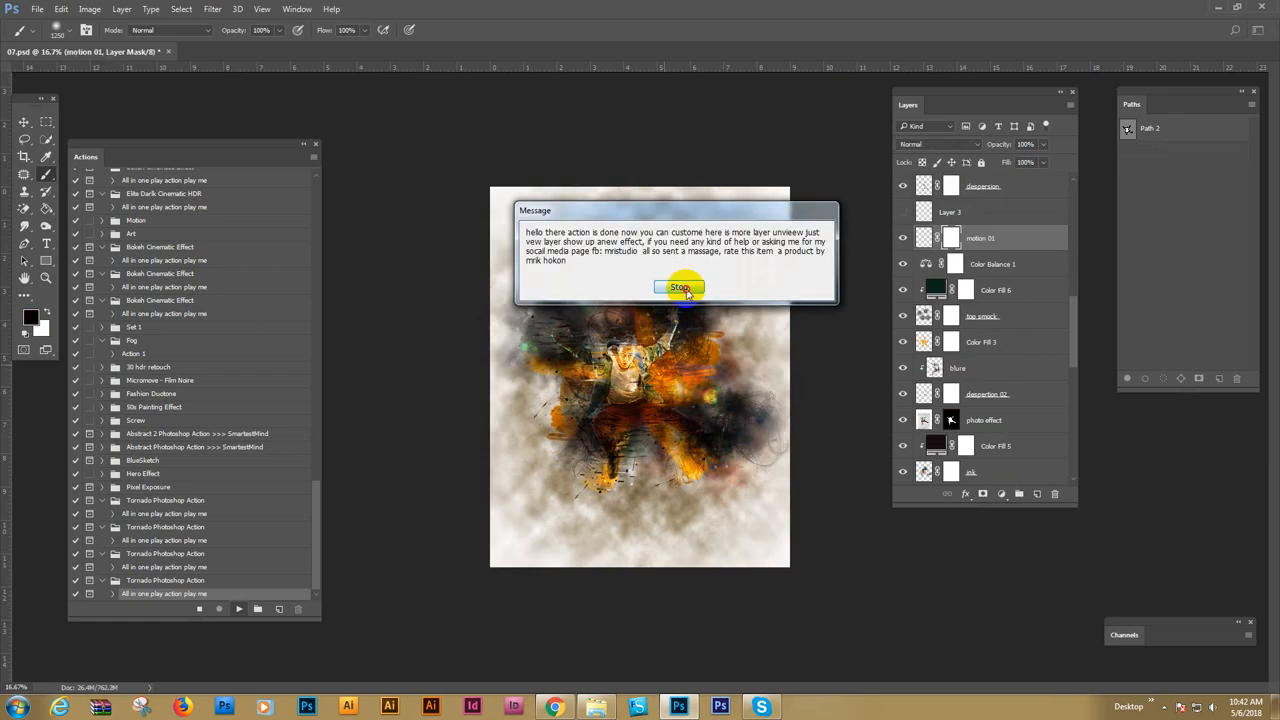
Dismiss the completion message to reveal the finished tornado dispersion artwork
click(680, 288)
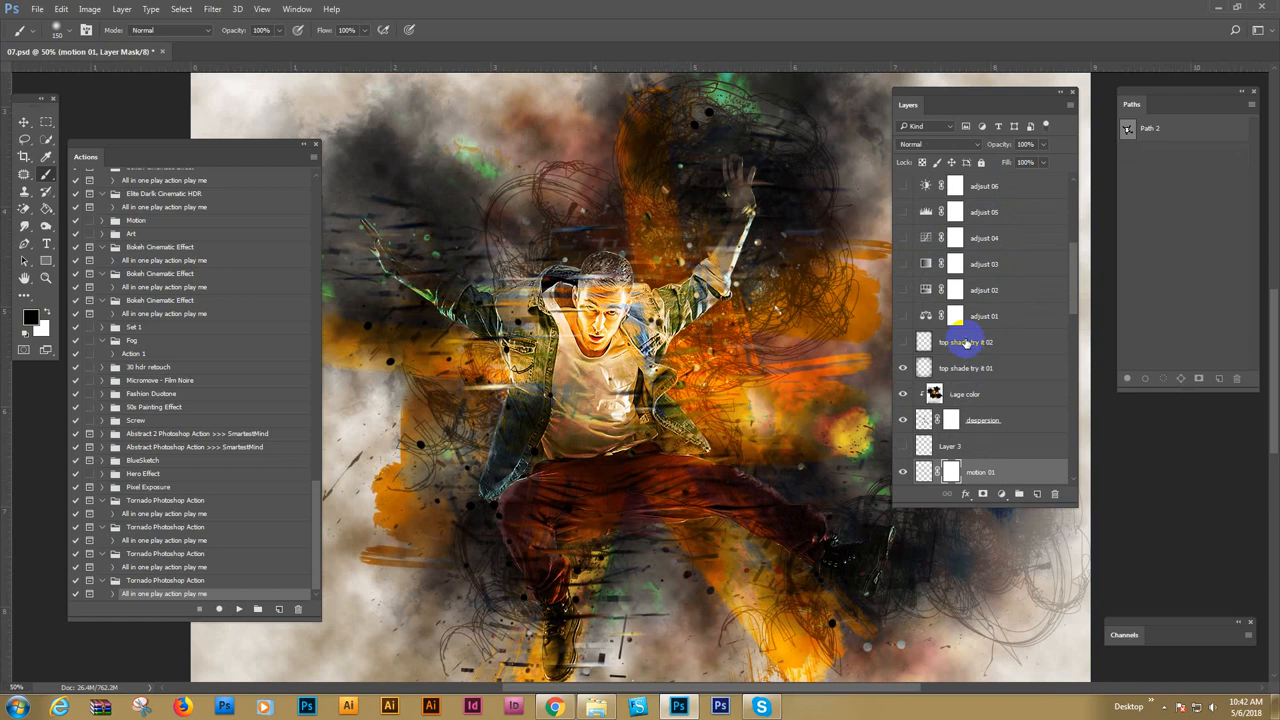
click(980, 342)
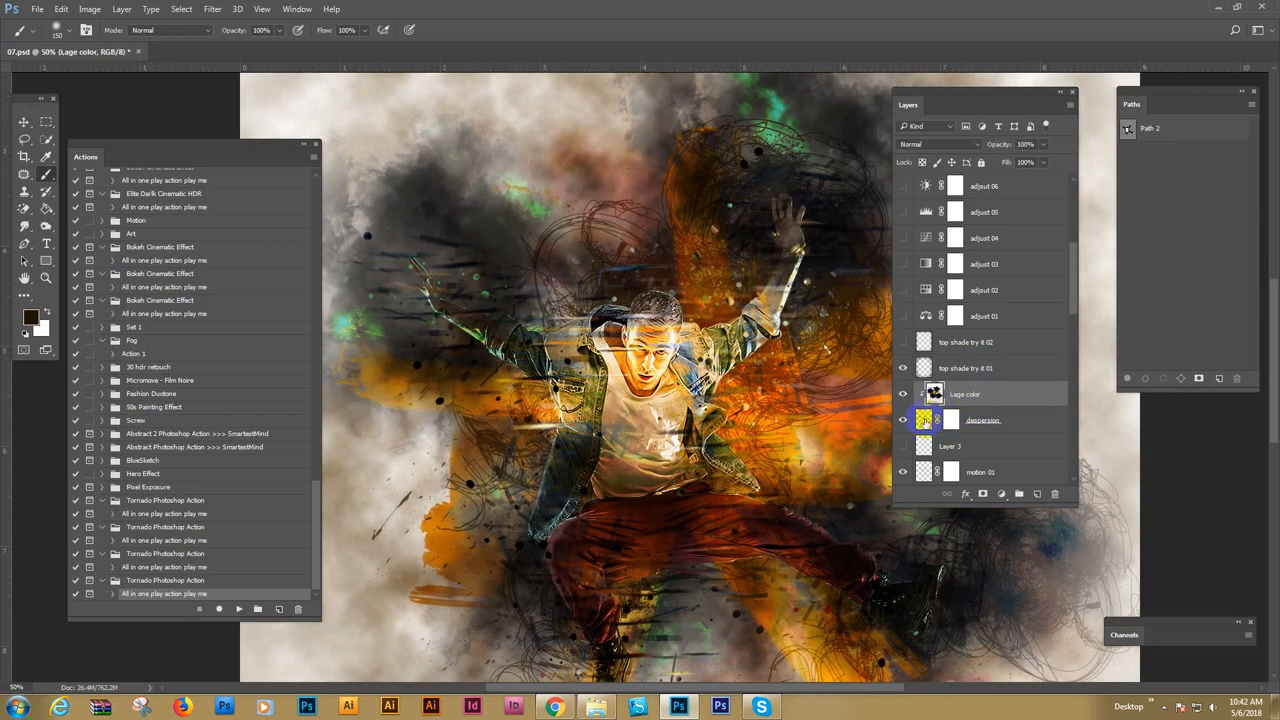
click(982, 420)
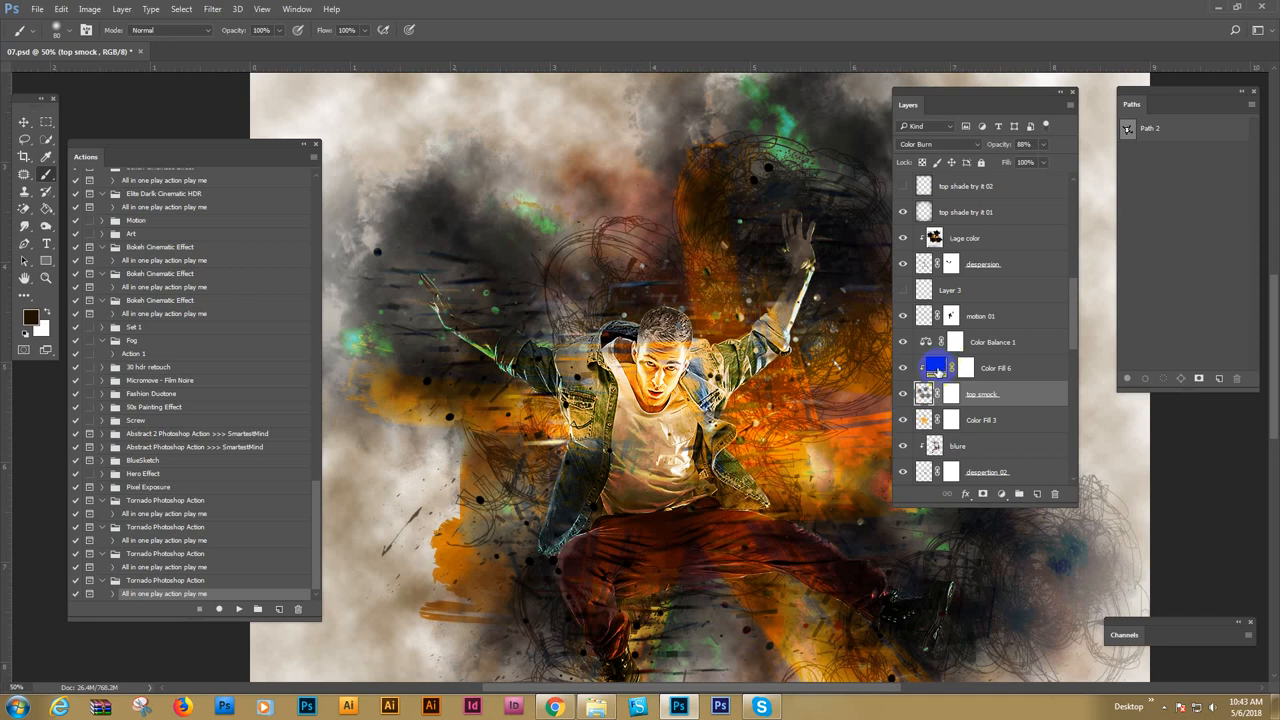
Recolour the Color Fill 4 layer to a light orange so the smoke glows warm
double_click(932, 368)
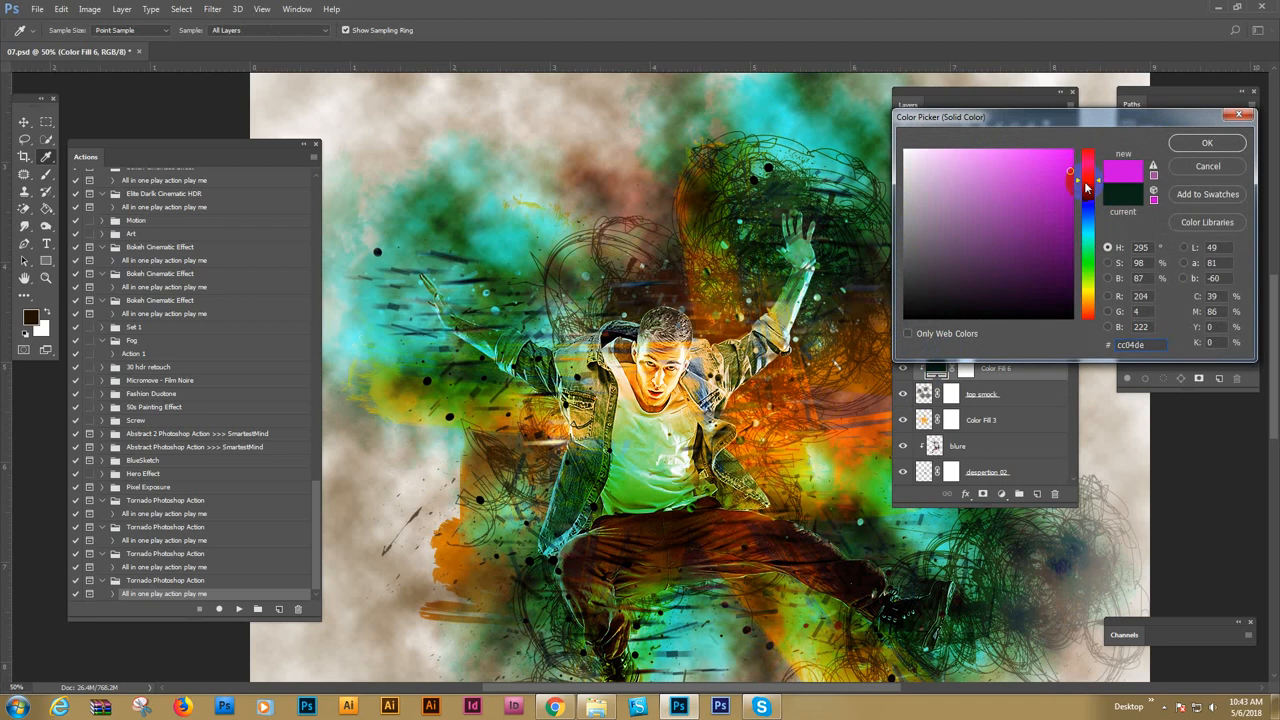
drag(1090, 176, 1090, 310)
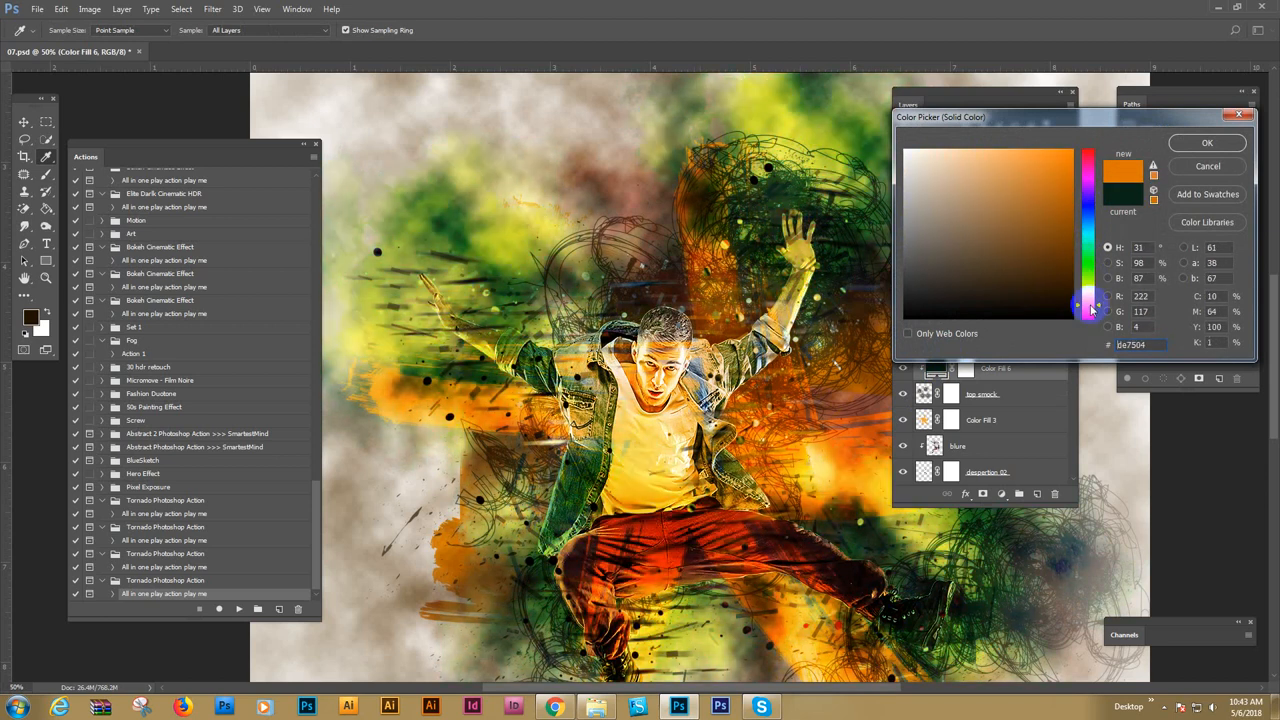
click(990, 162)
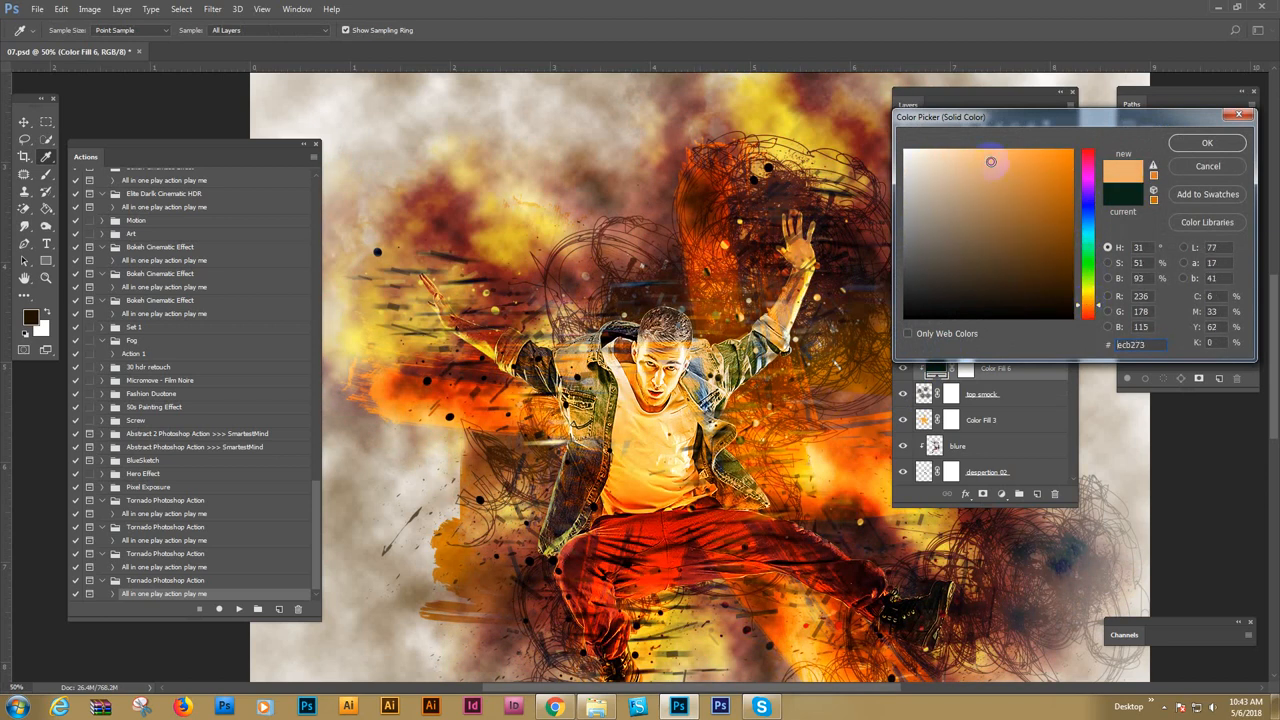
click(1206, 142)
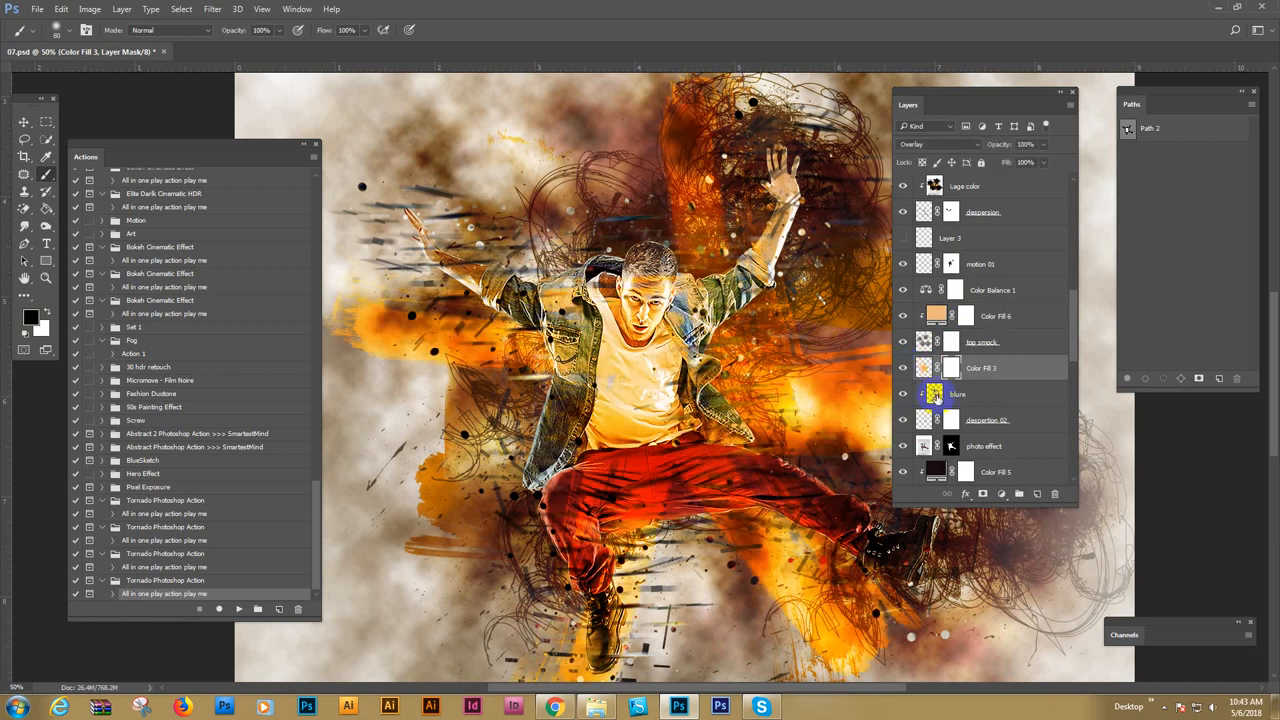
click(988, 420)
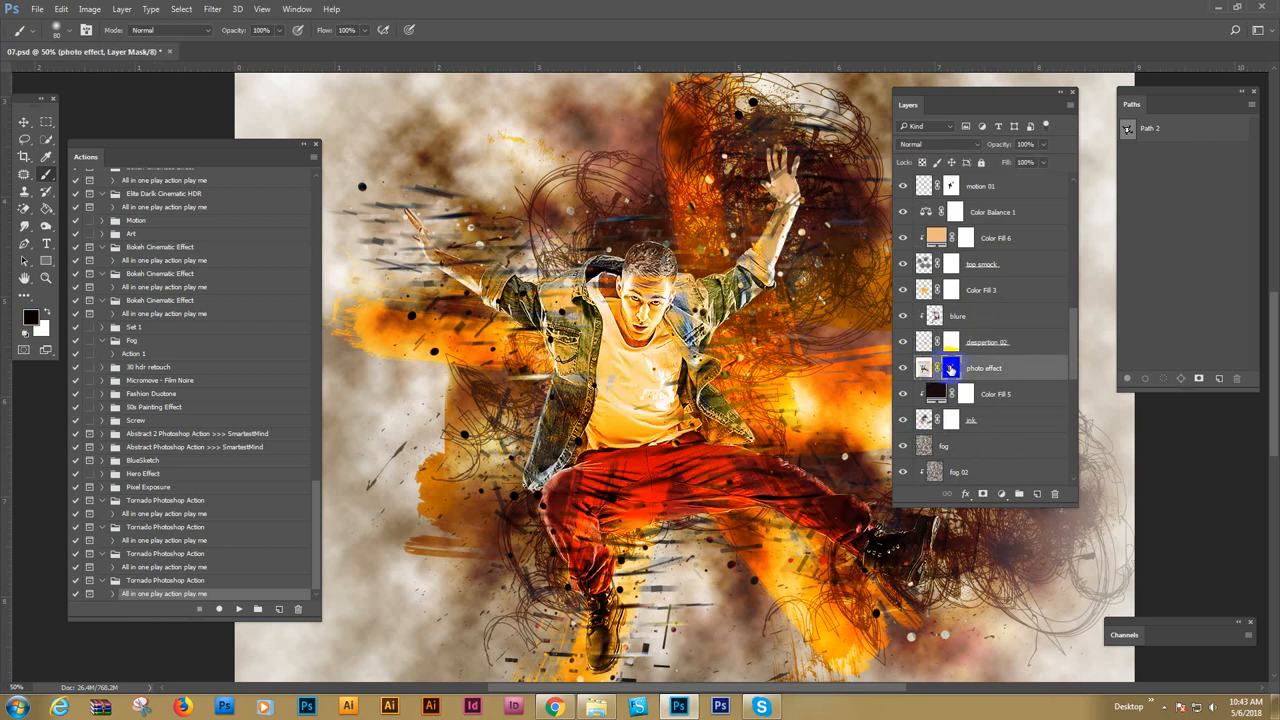
click(970, 420)
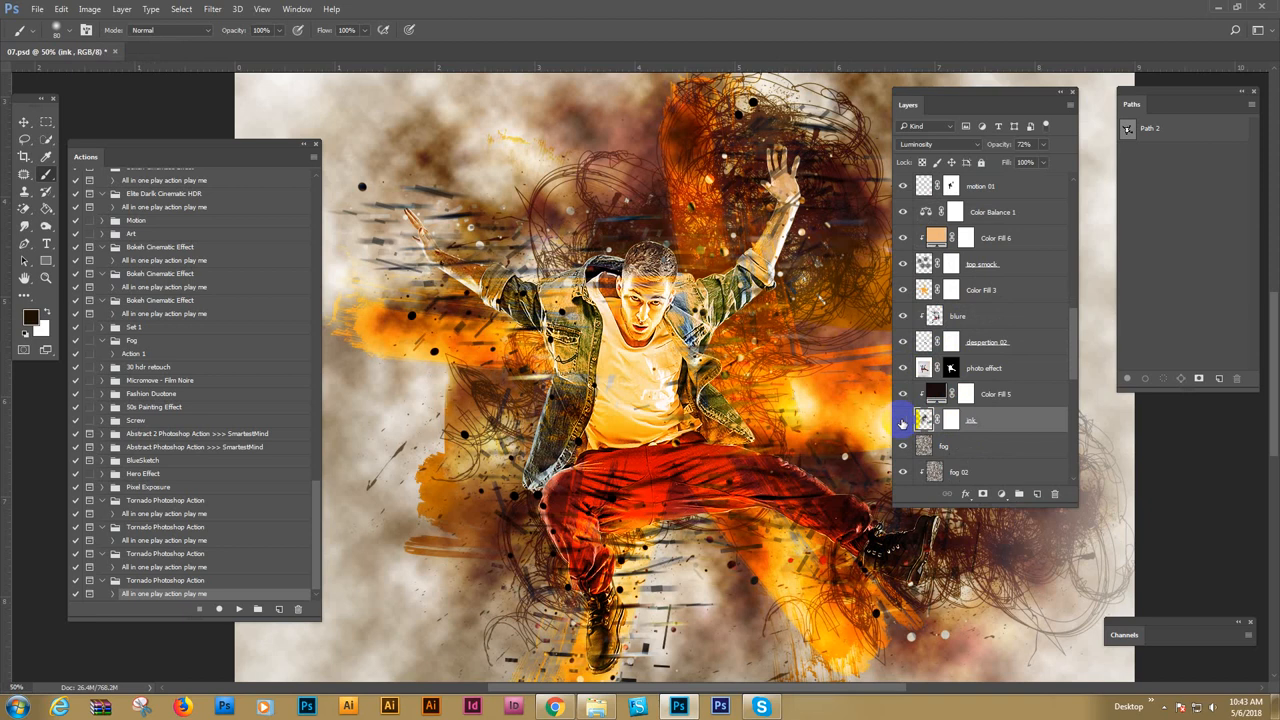
scroll(down, 3)
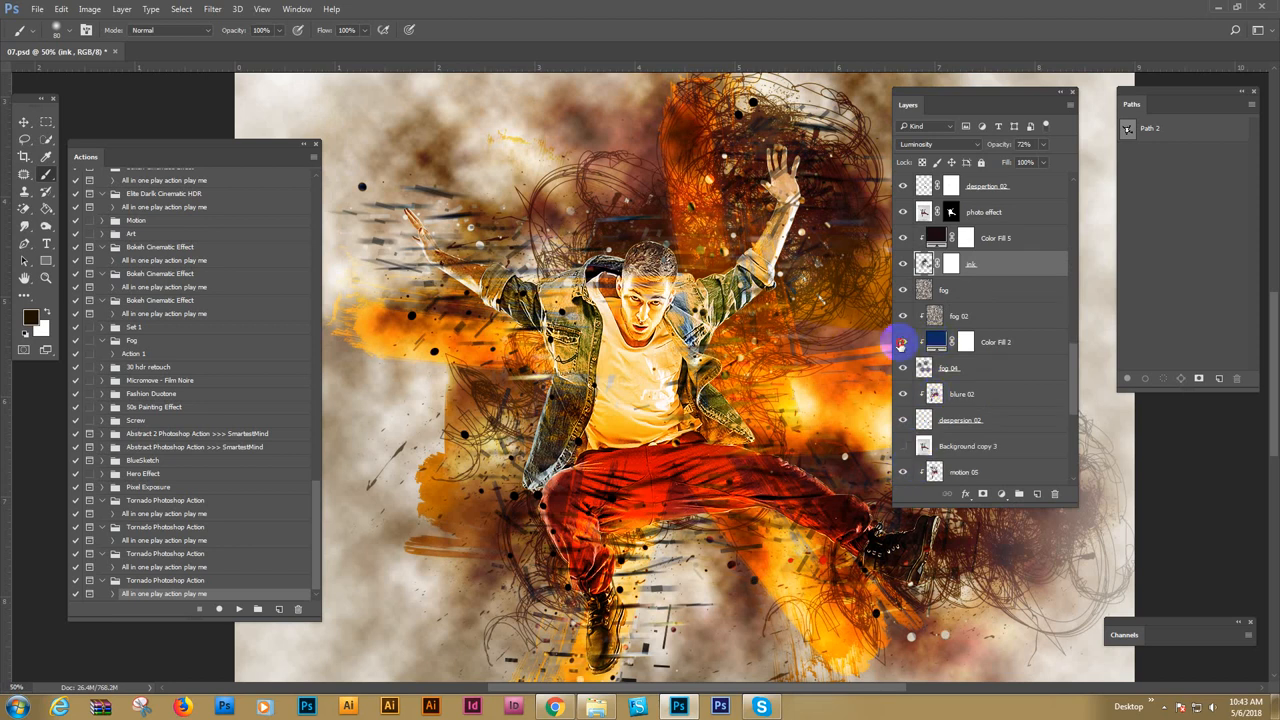
scroll(down, 3)
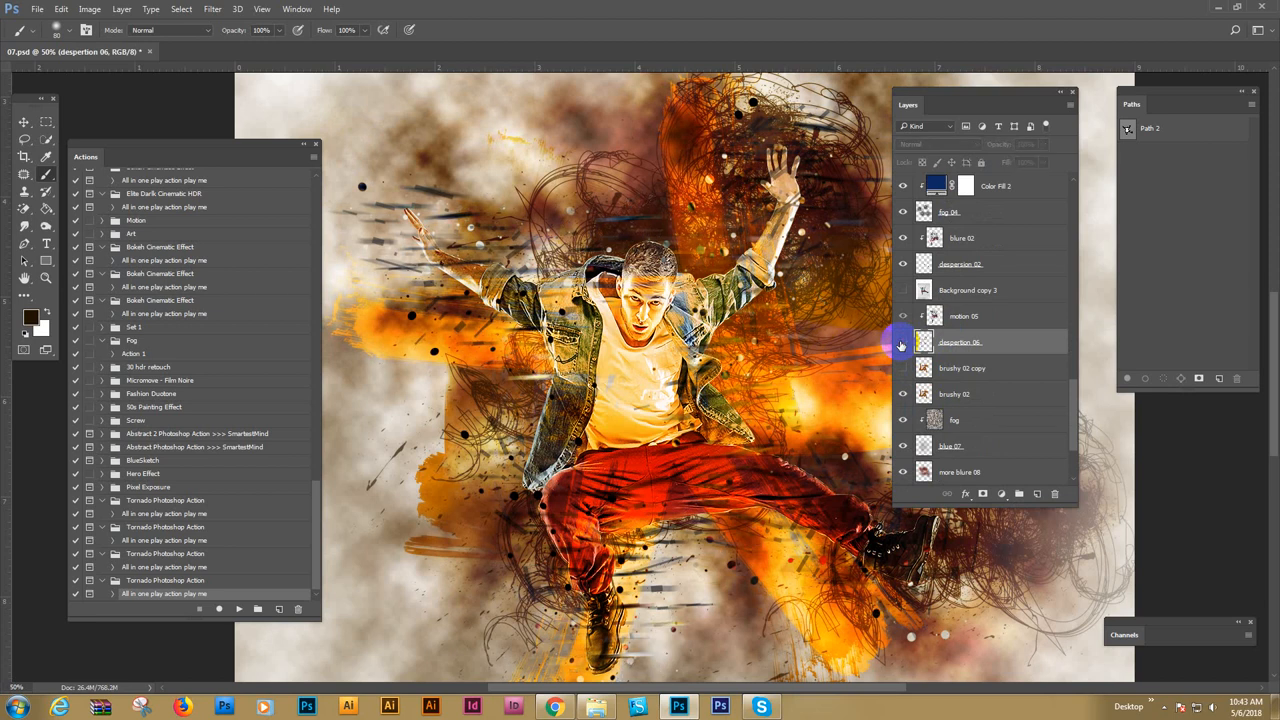
scroll(down, 3)
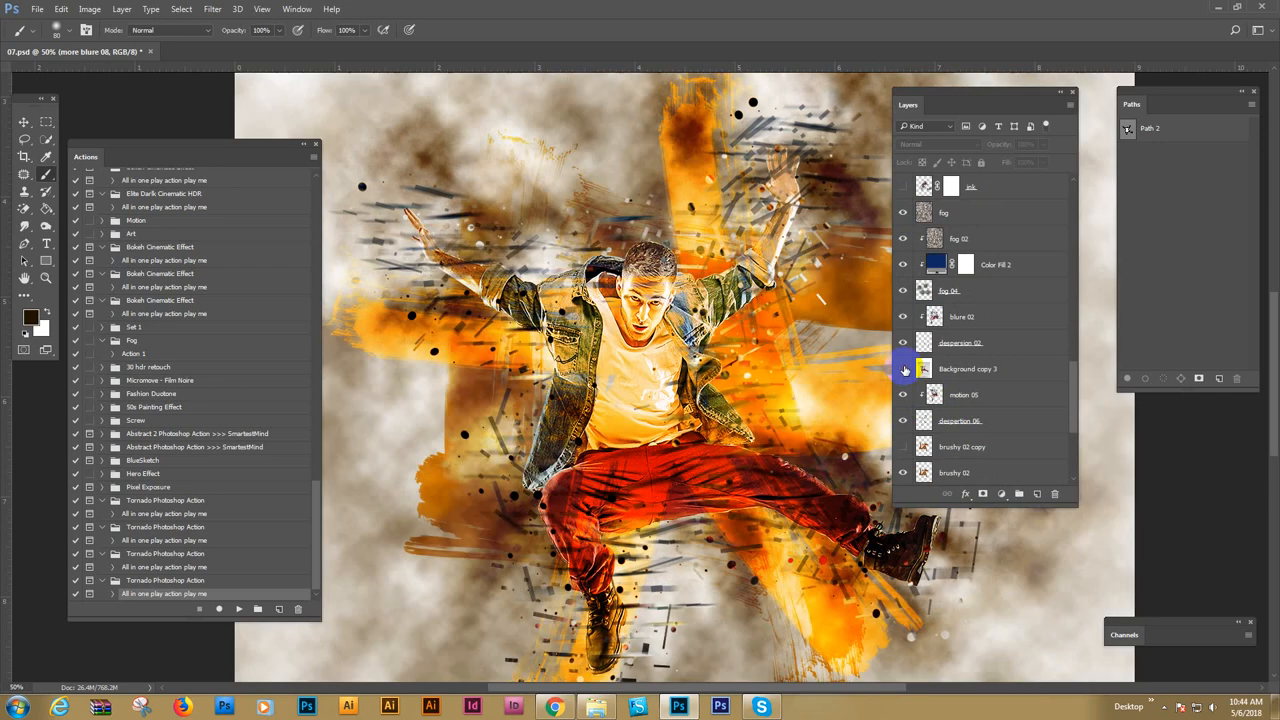
scroll(down, 3)
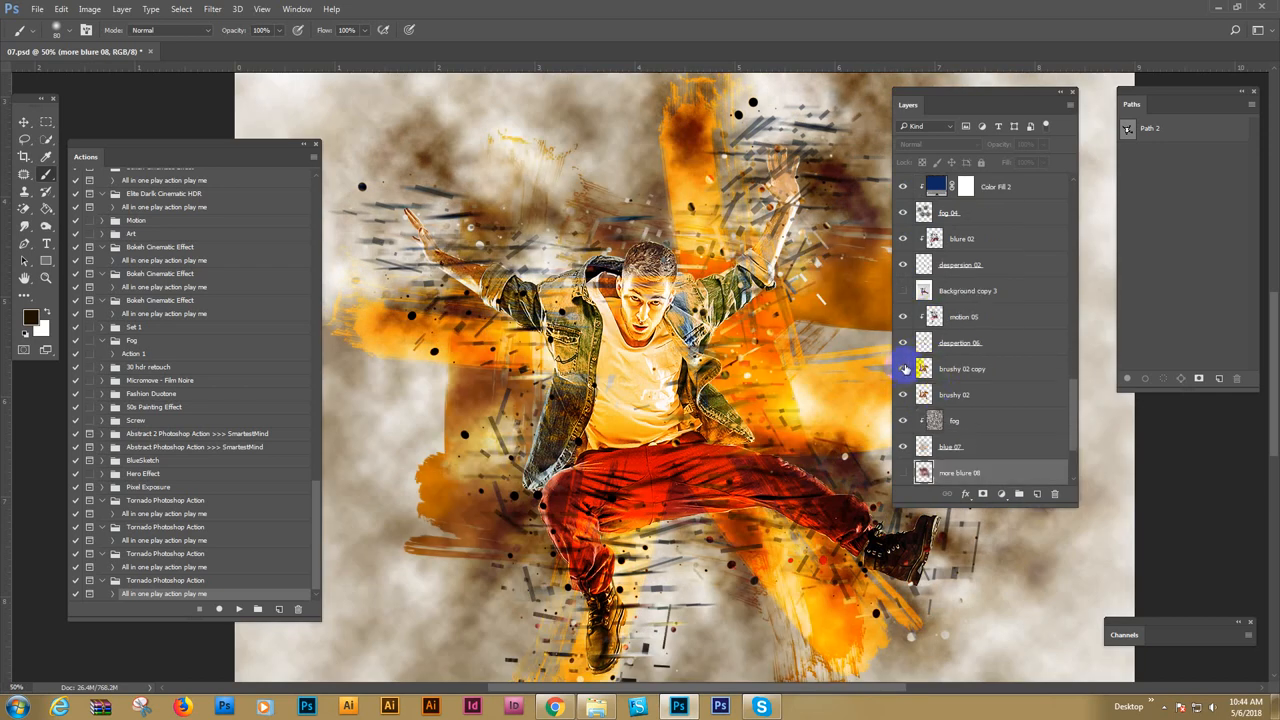
scroll(down, 3)
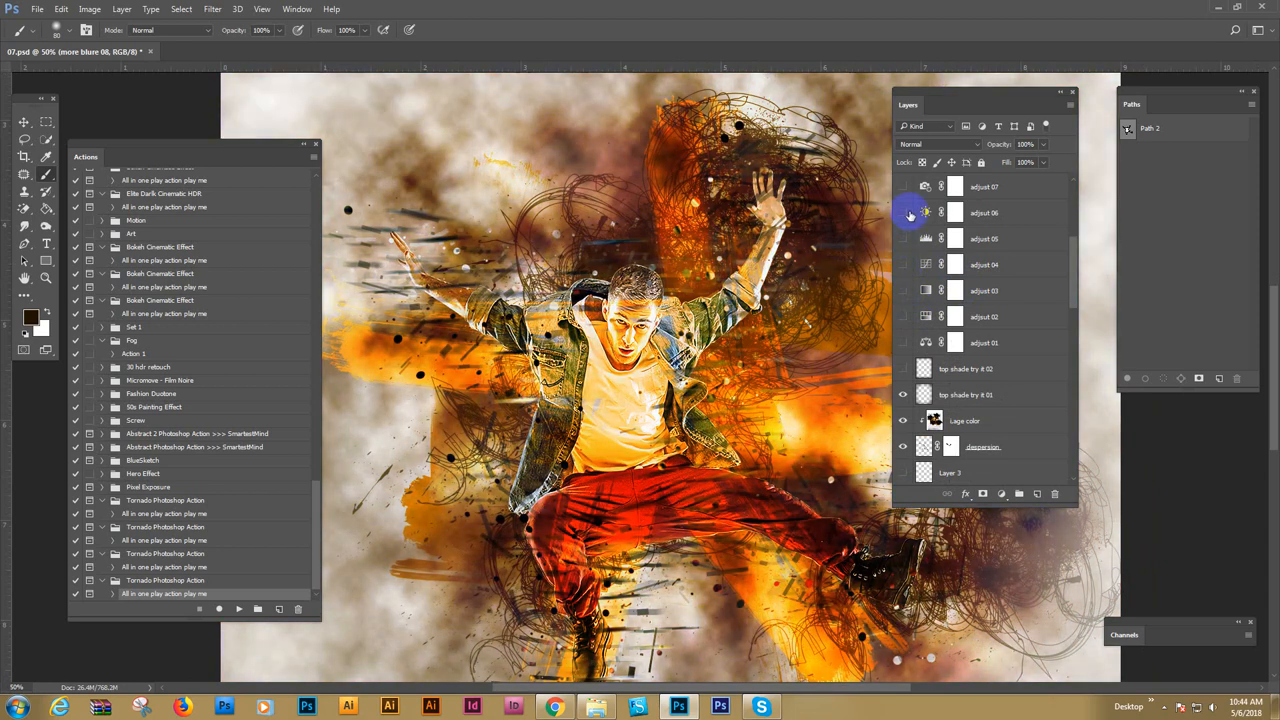
click(904, 188)
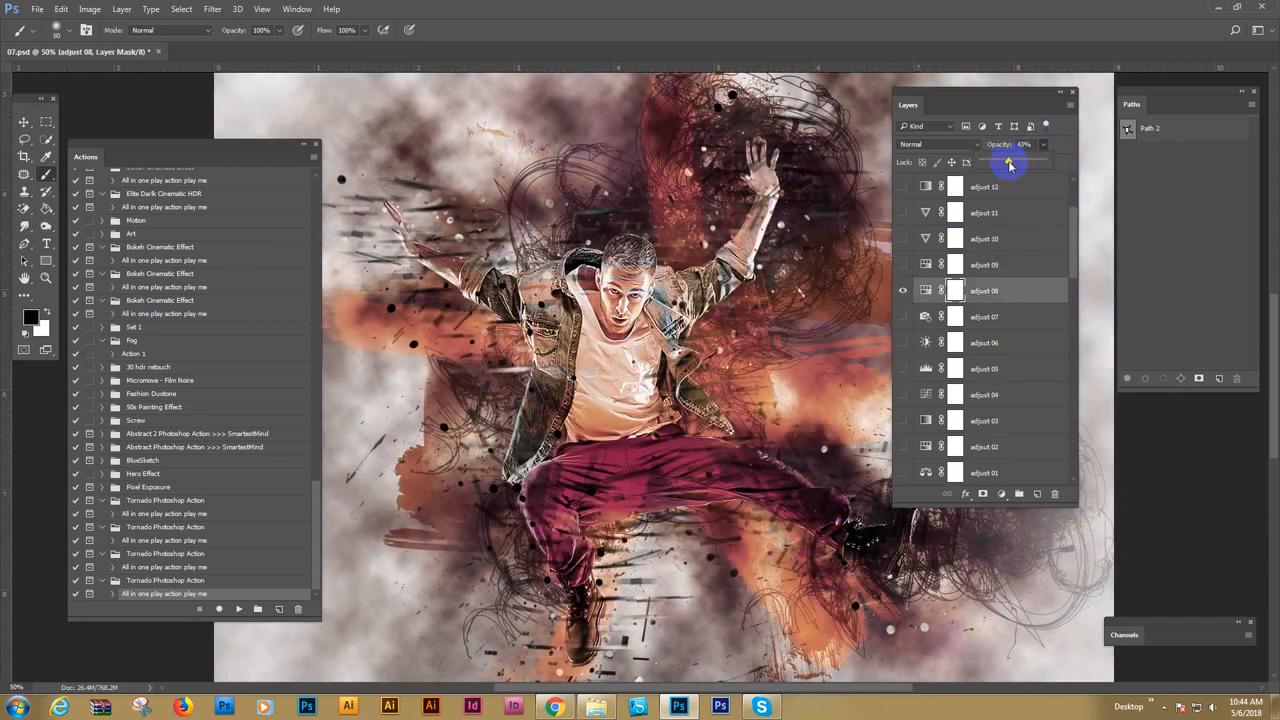
drag(1008, 164, 1024, 164)
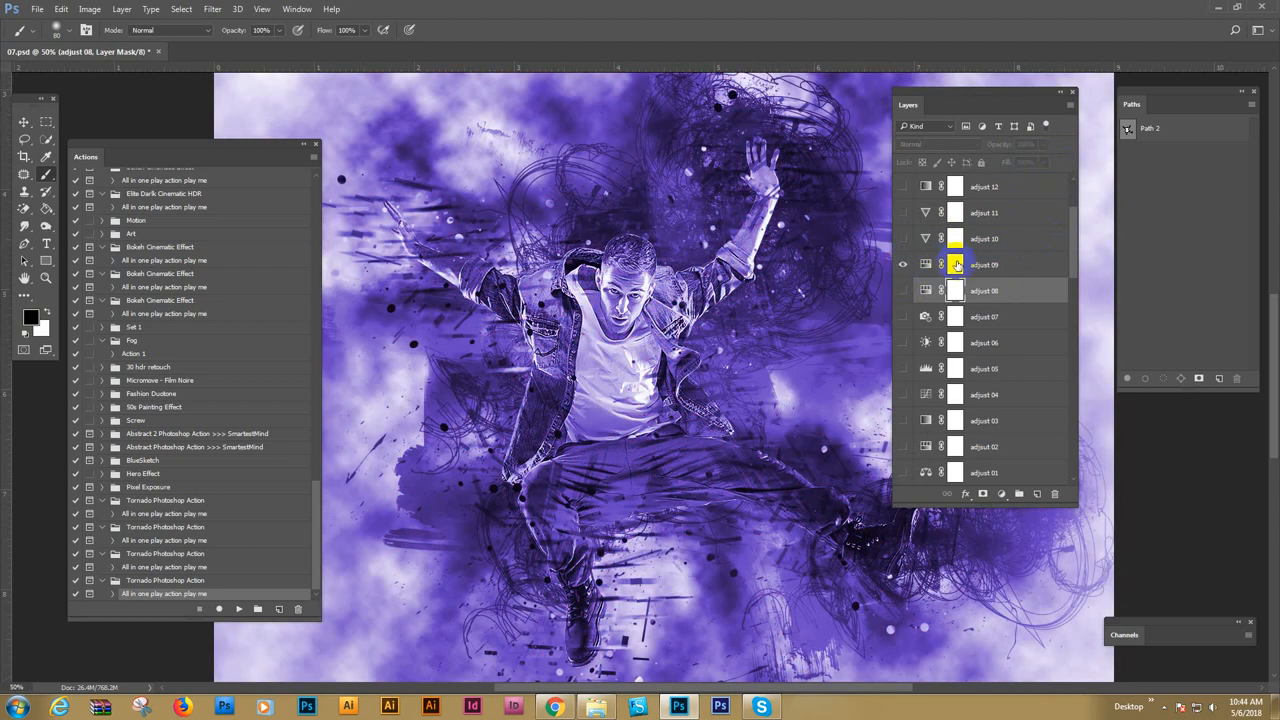
click(902, 264)
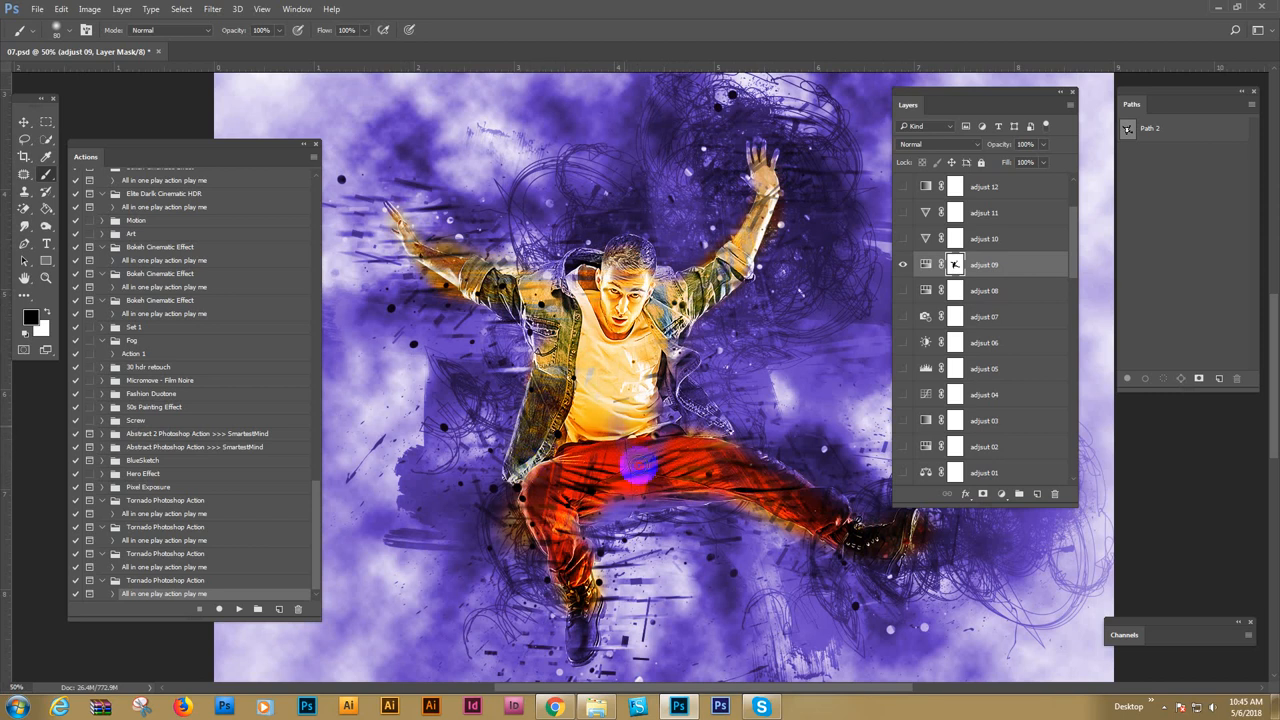
click(904, 238)
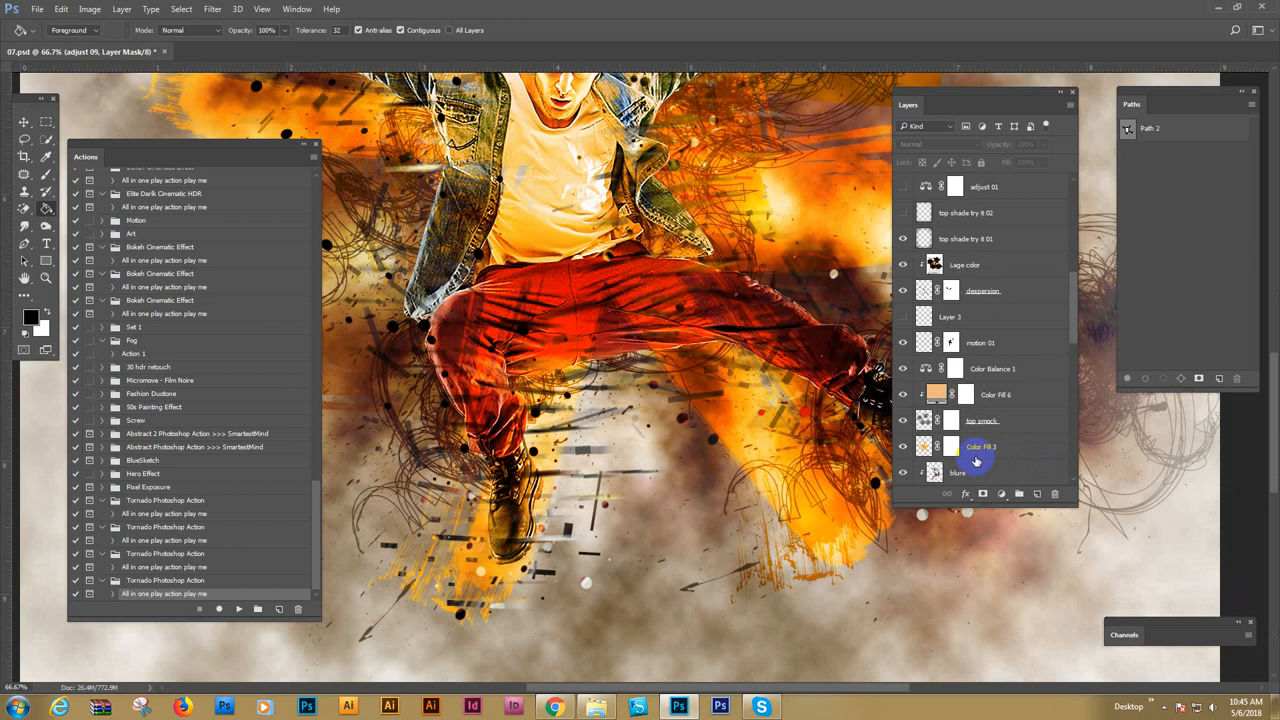
Set the back color fill layer to a pale yellow
scroll(down, 3)
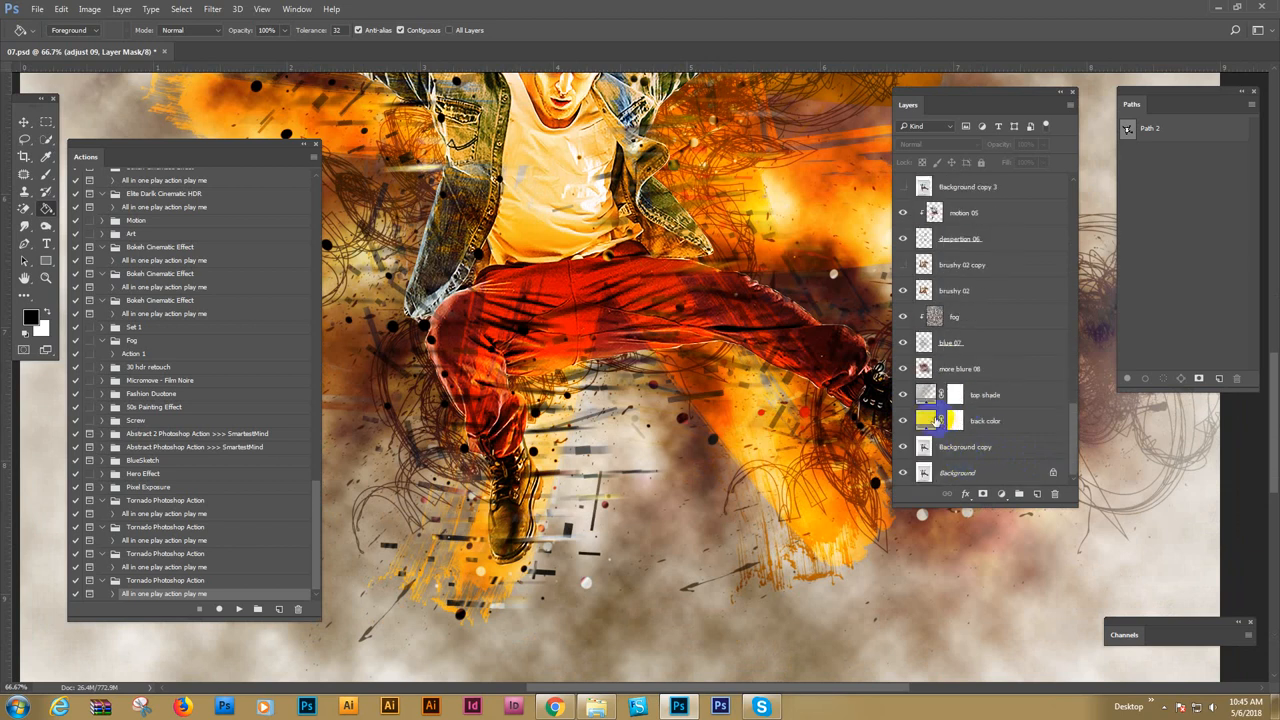
double_click(924, 420)
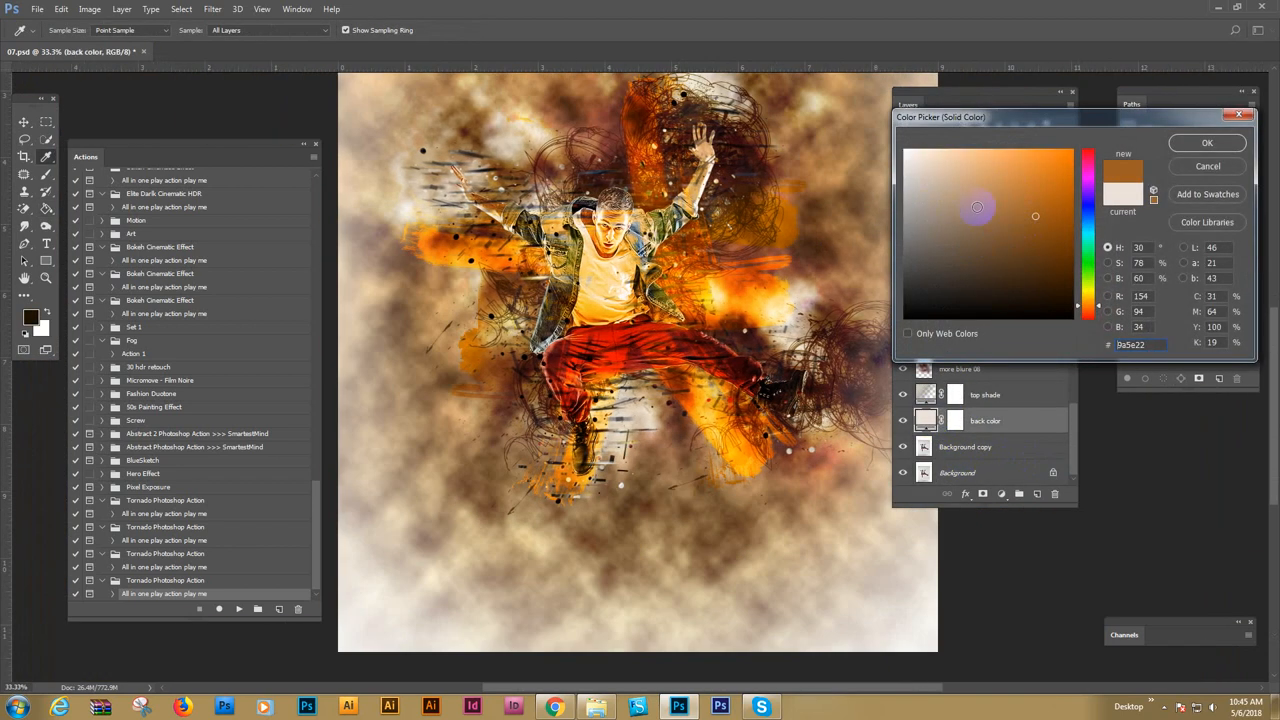
click(1000, 188)
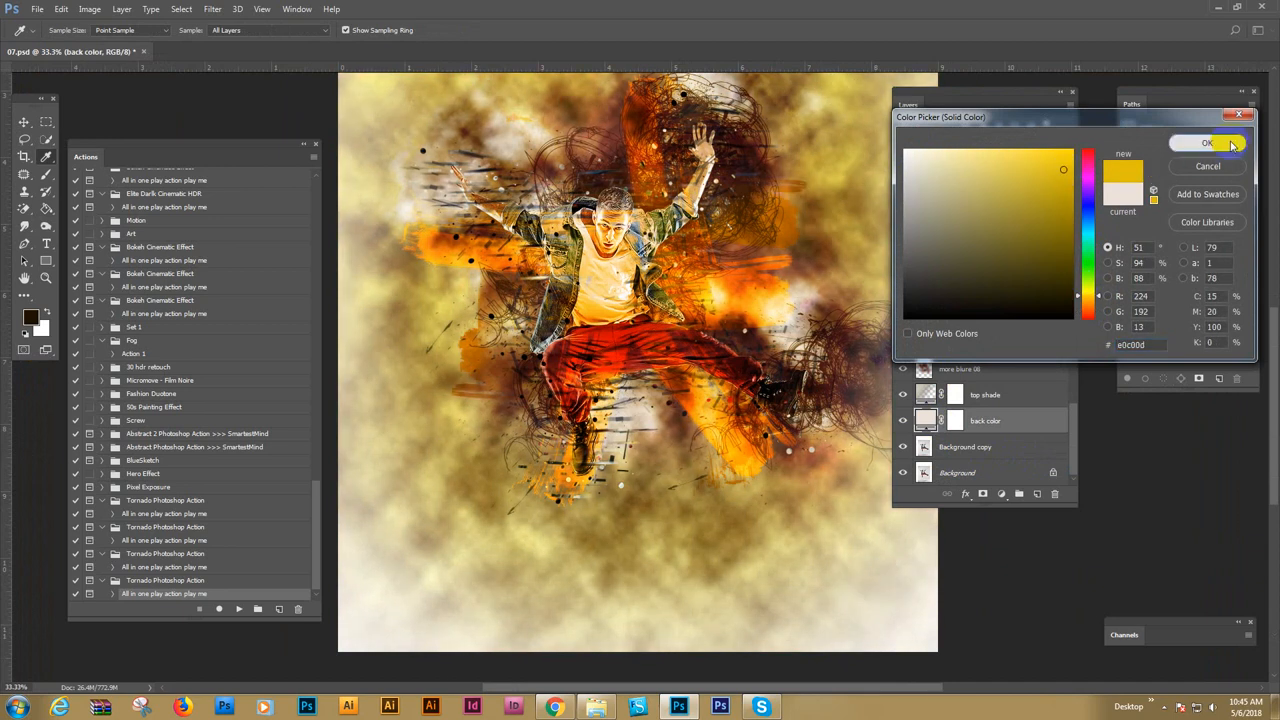
click(1208, 144)
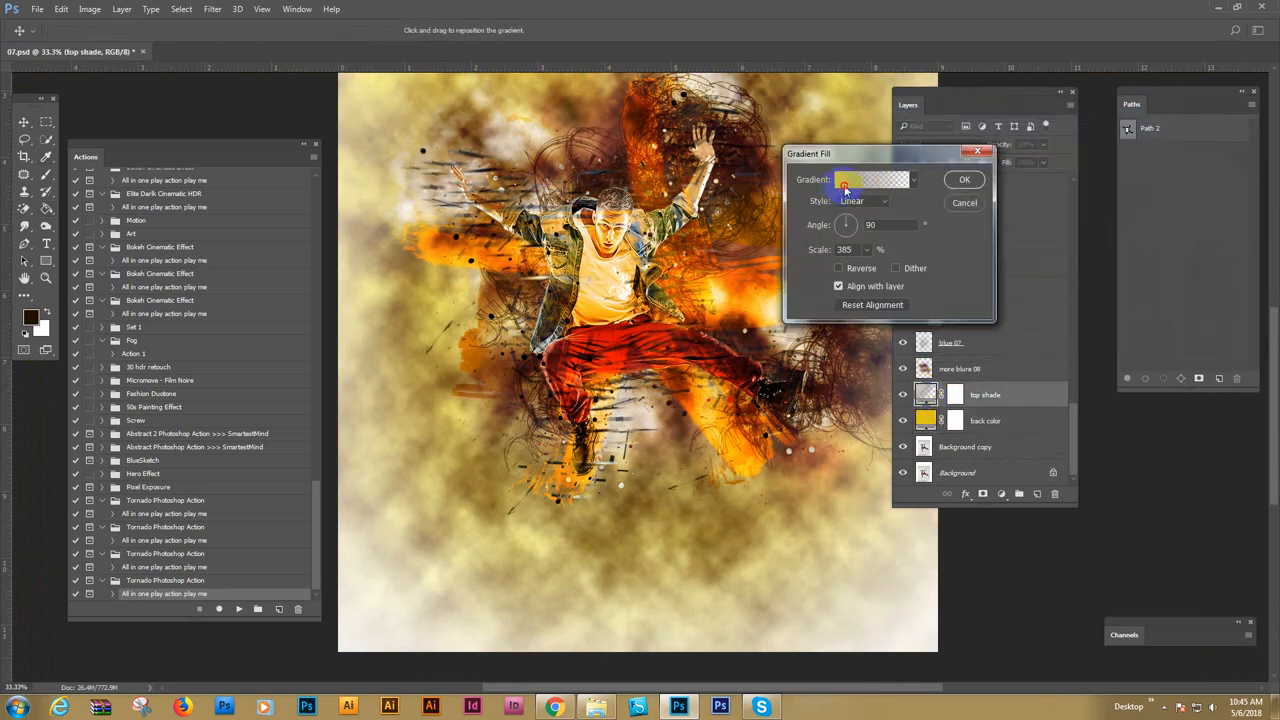
Begin picking a new colour for the top shade gradient's first stop in the Gradient Editor
click(872, 180)
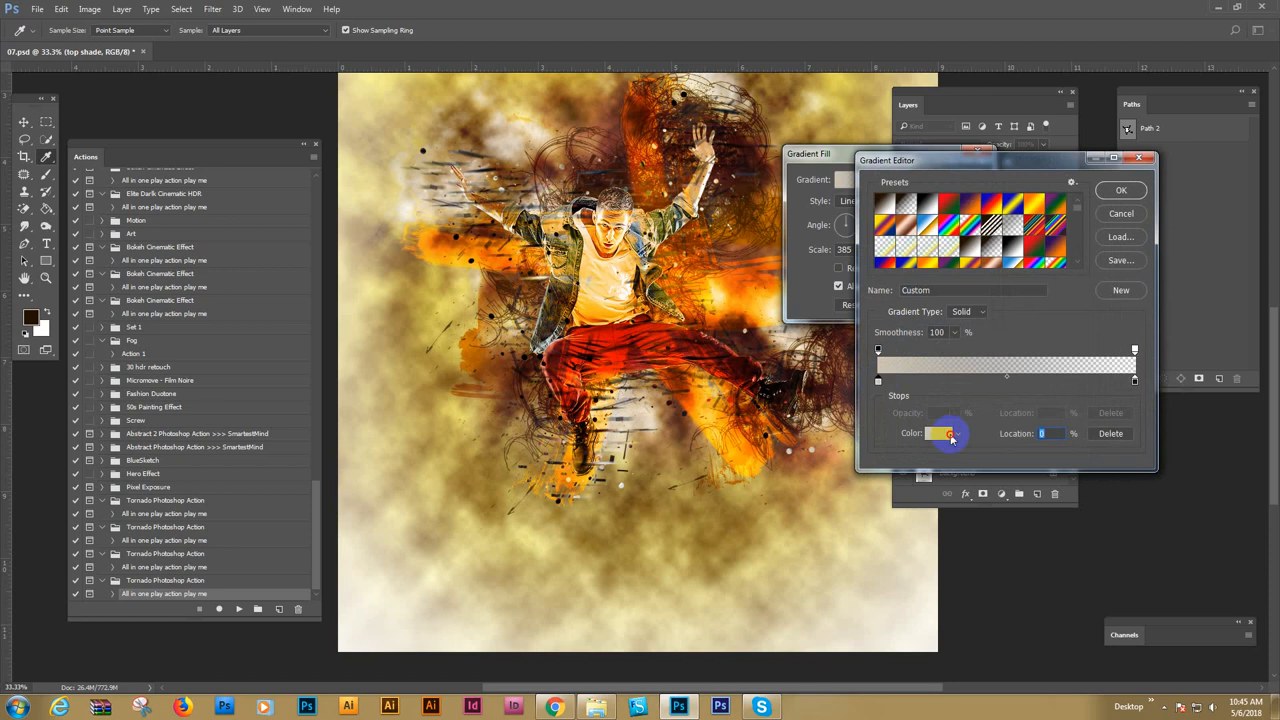
click(940, 432)
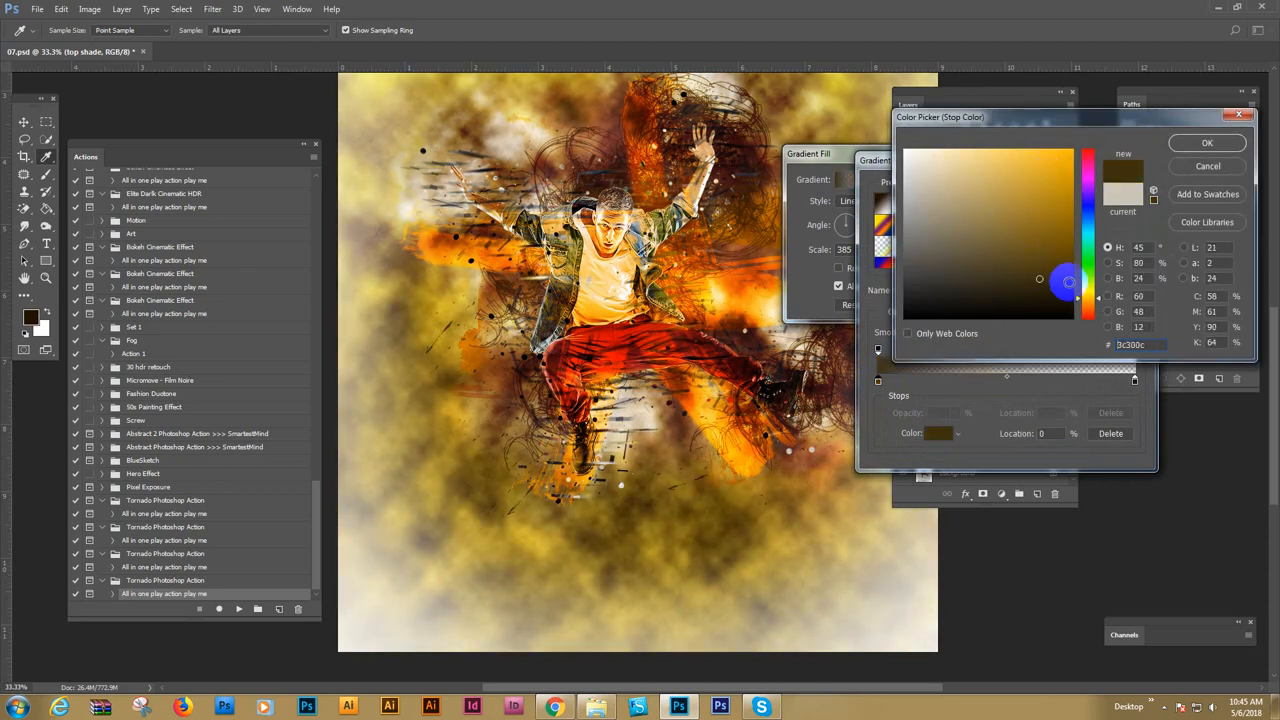